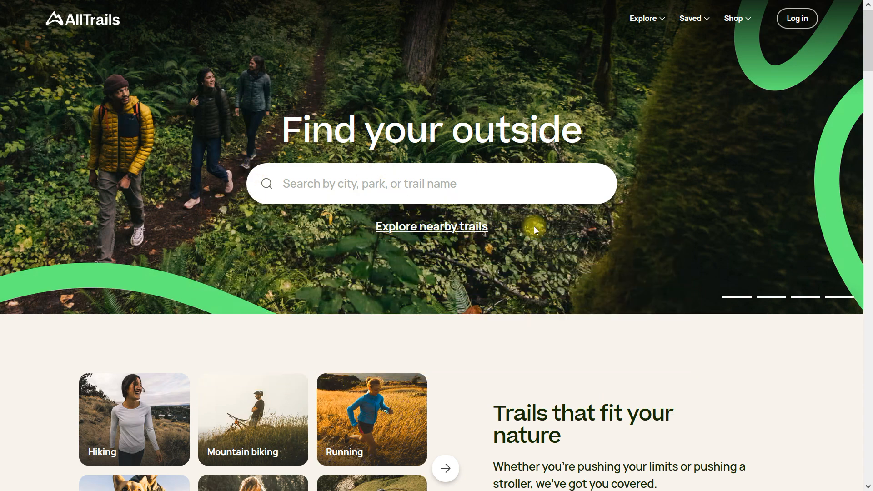
Scroll through the Google results for AllTrails supplement review list pages.
scroll("down", 3)
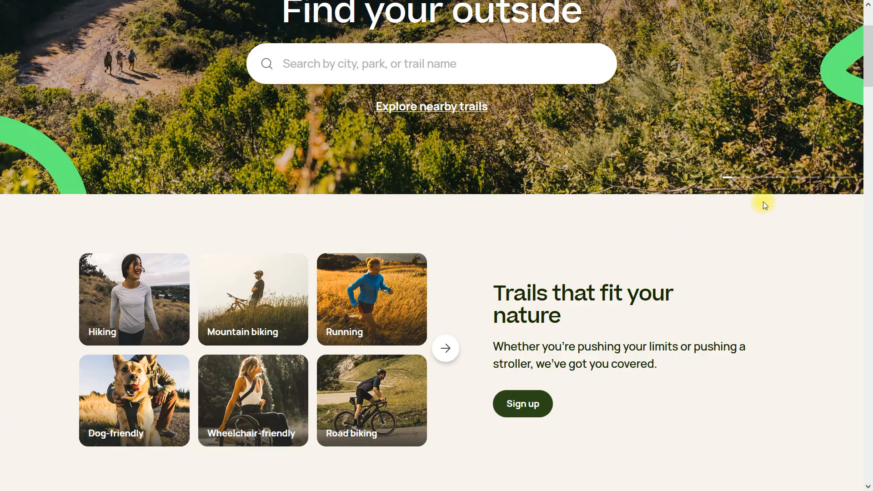
scroll("down", 3)
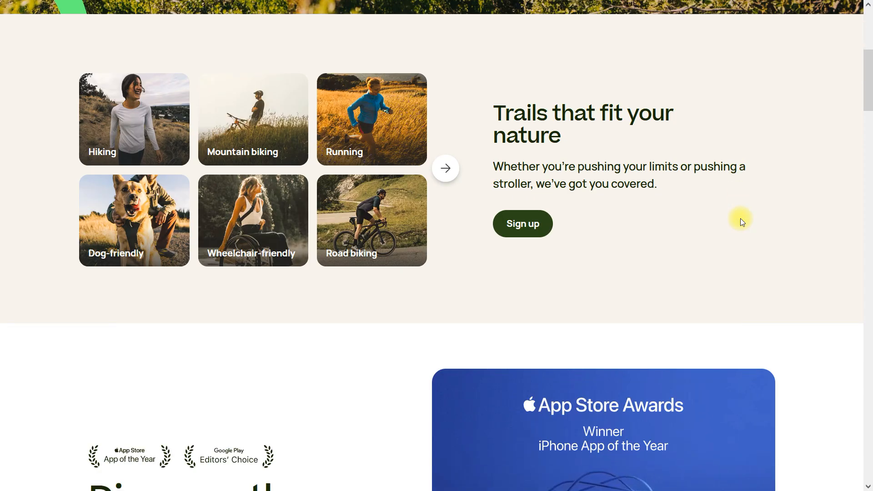
scroll("down", 3)
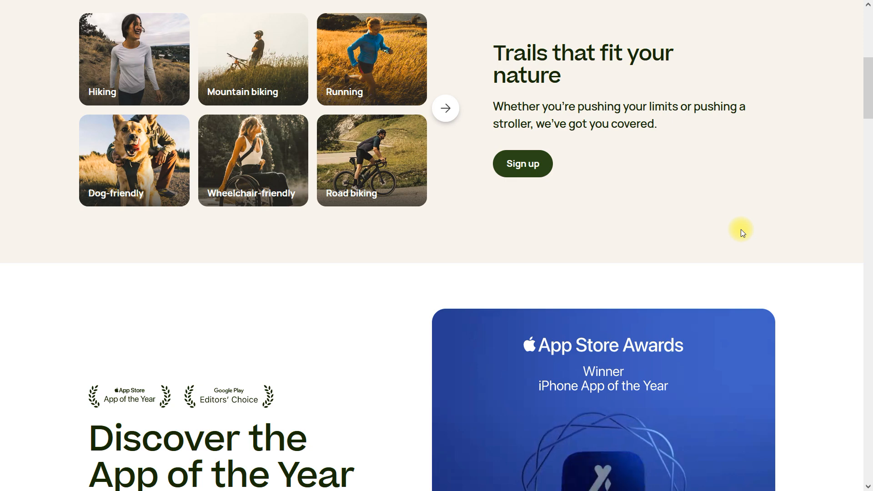
mouse_move(783, 213)
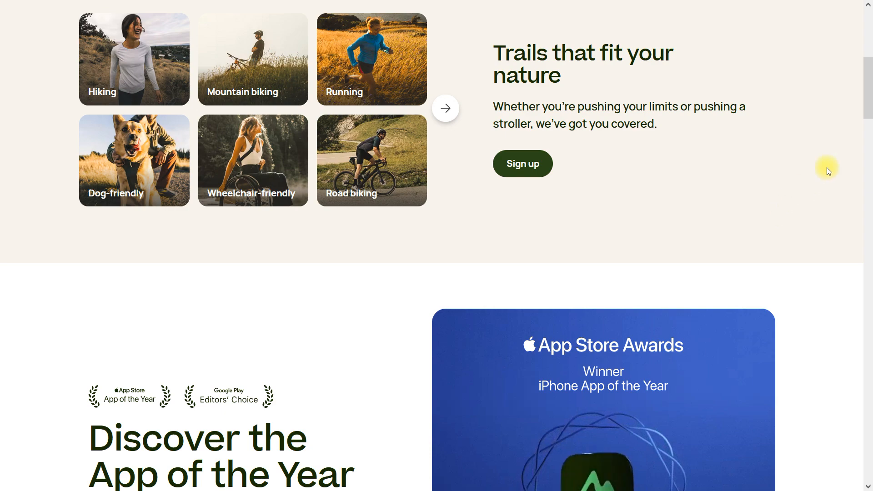
scroll("down", 3)
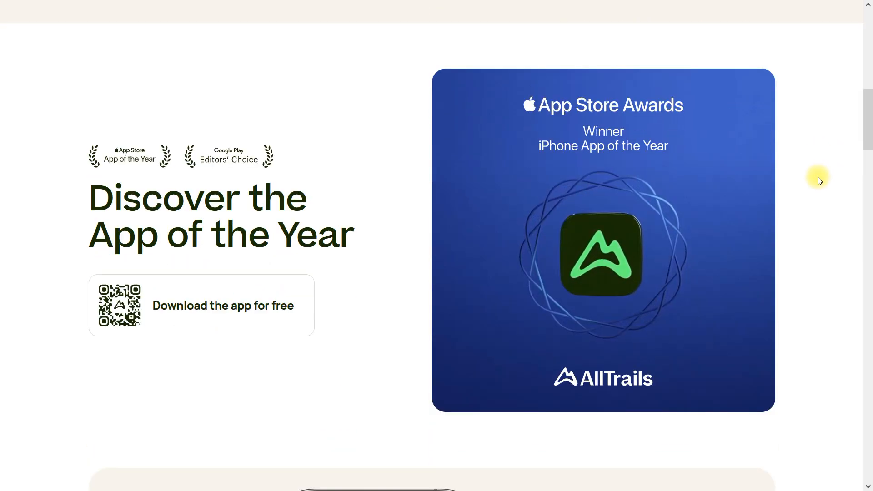
scroll("down", 3)
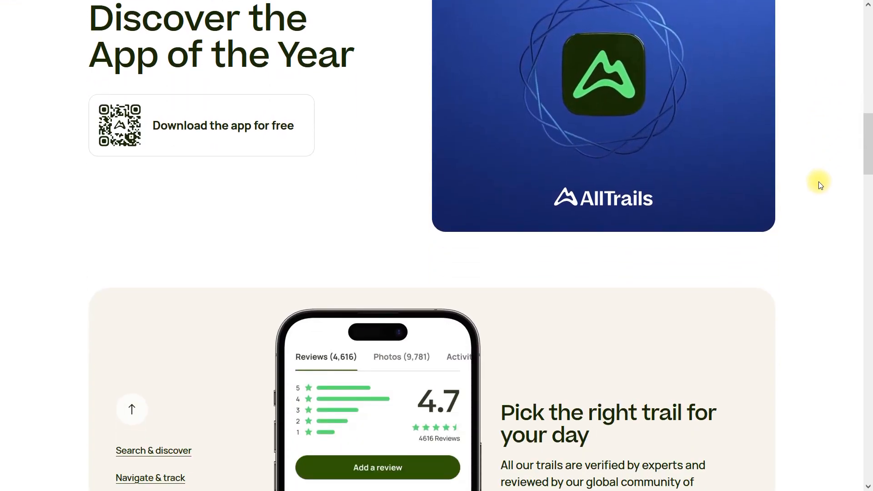
scroll("down", 3)
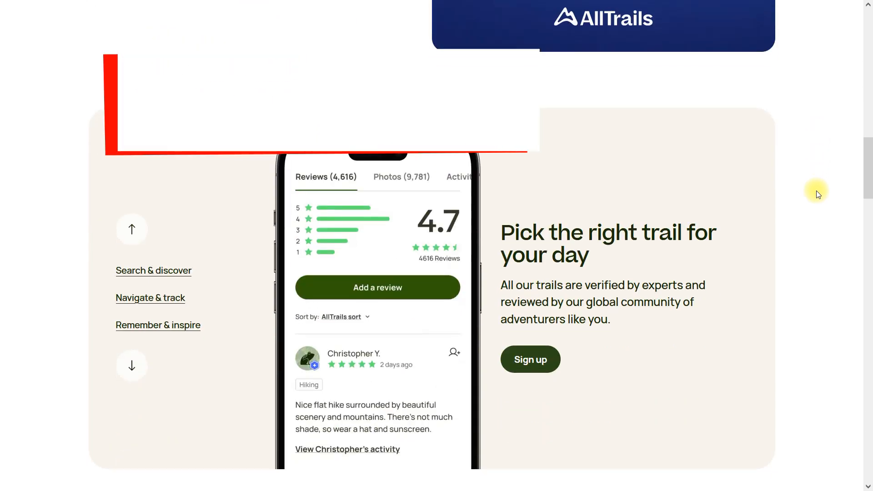
scroll("down", 3)
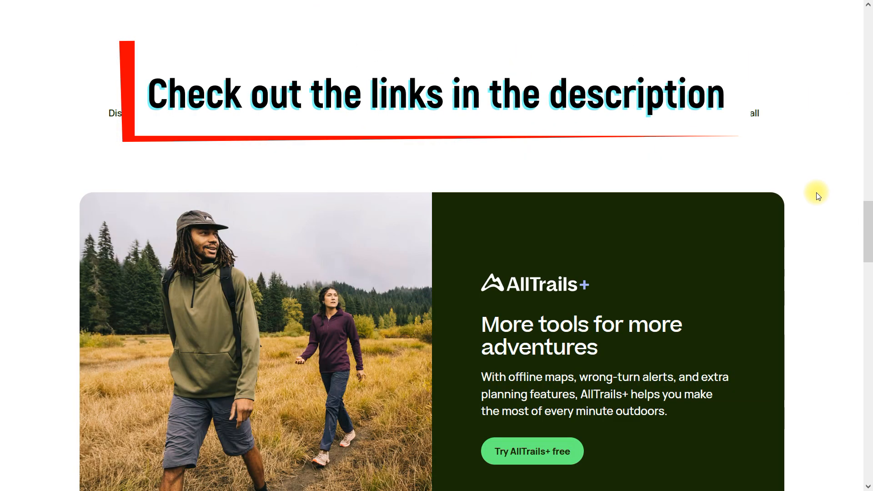
scroll("down", 3)
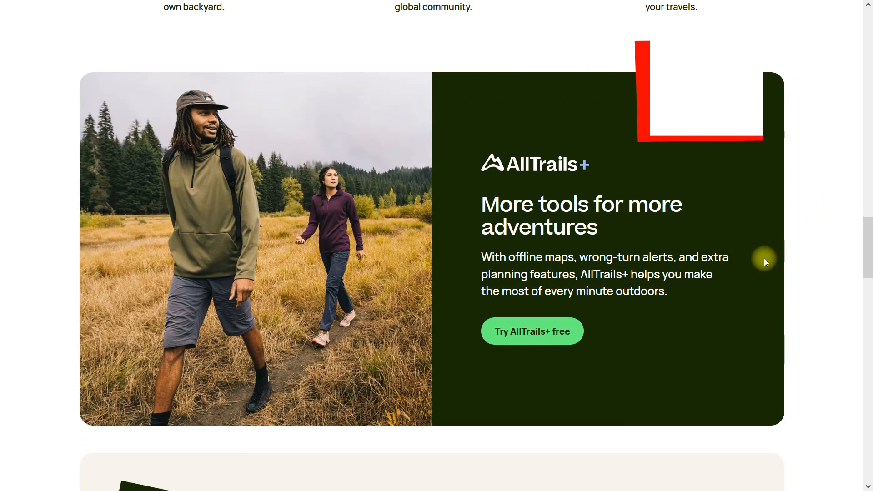
scroll("down", 3)
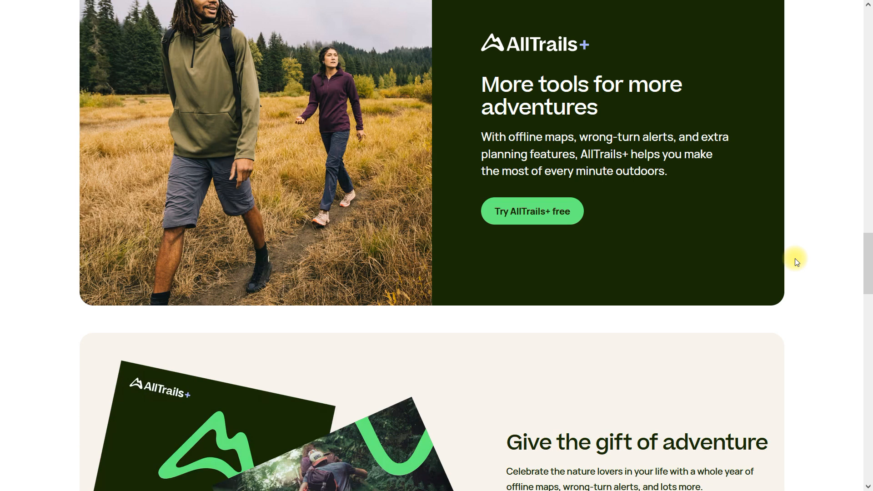
scroll("down", 3)
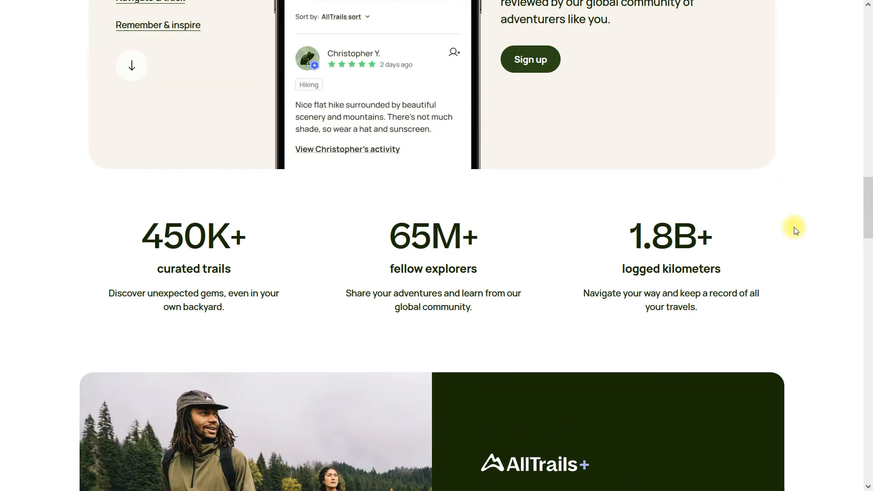
scroll("down", 3)
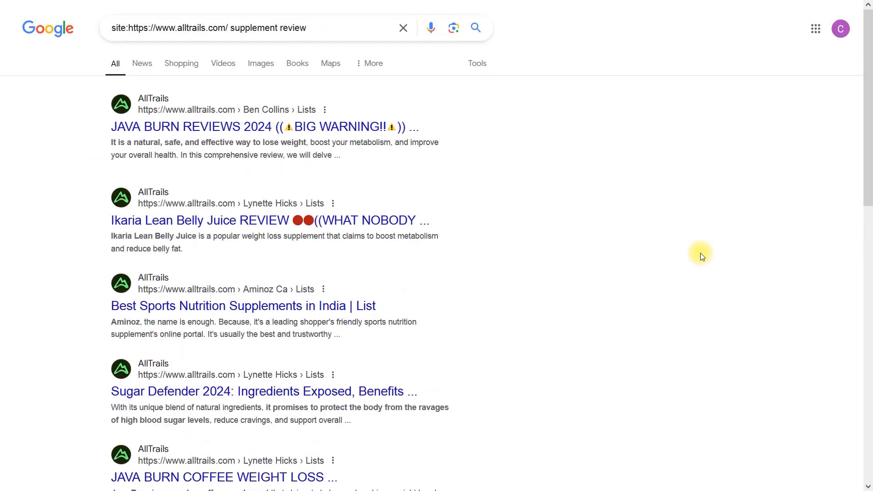
mouse_move(550, 232)
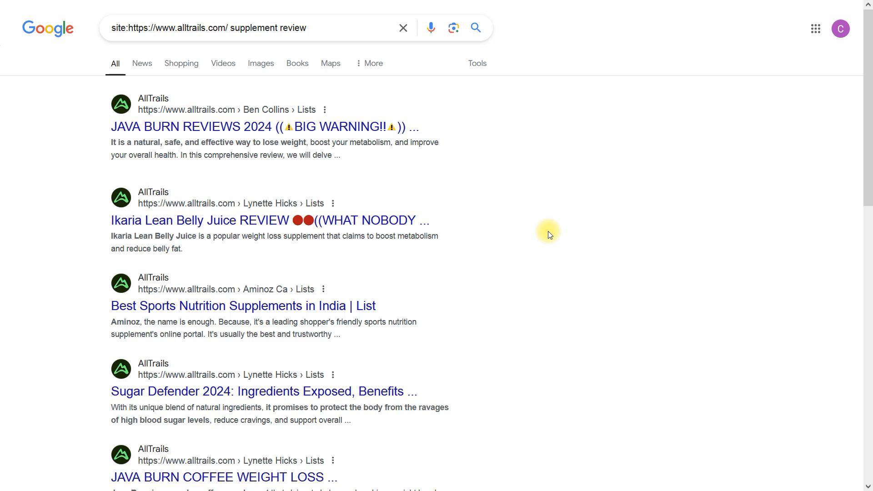
mouse_move(177, 139)
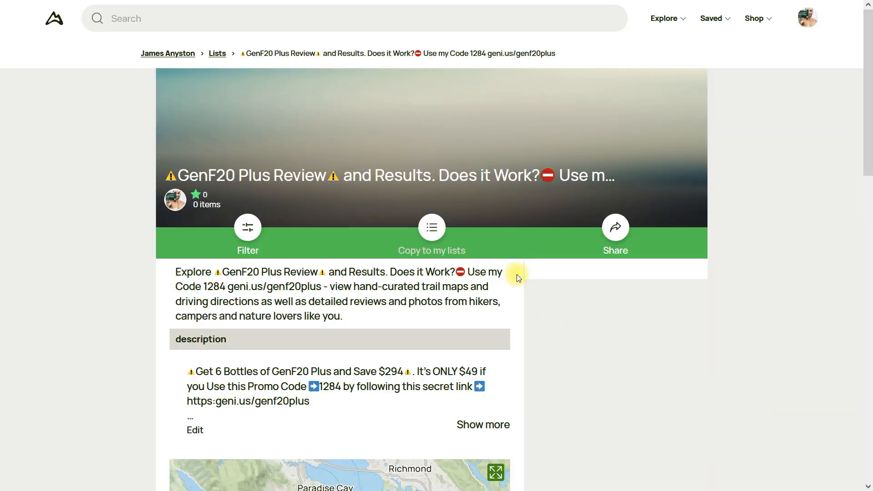
mouse_move(554, 332)
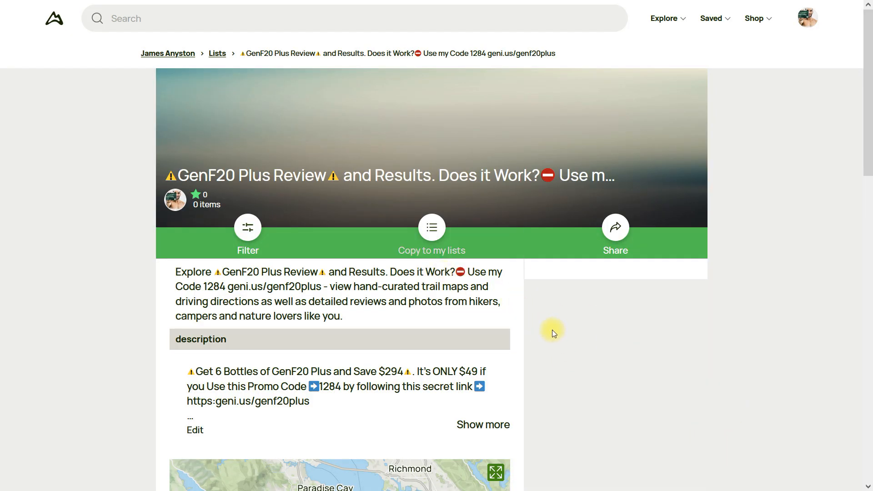
mouse_move(659, 267)
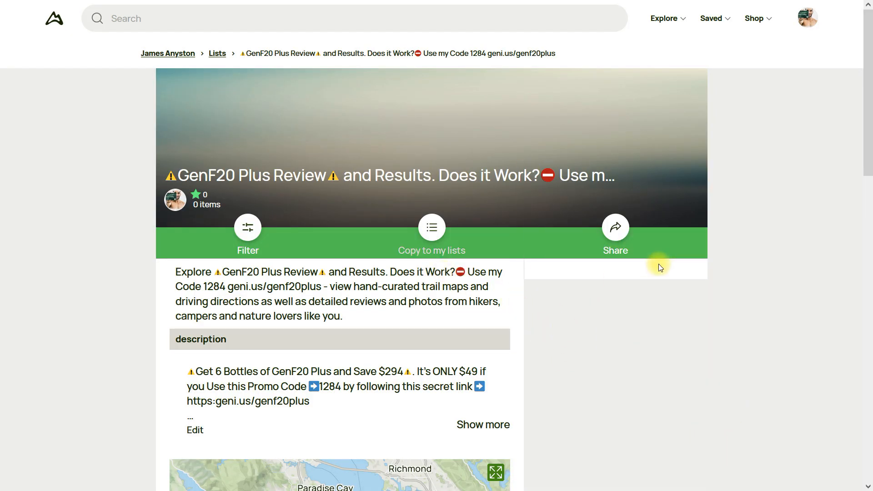
mouse_move(674, 259)
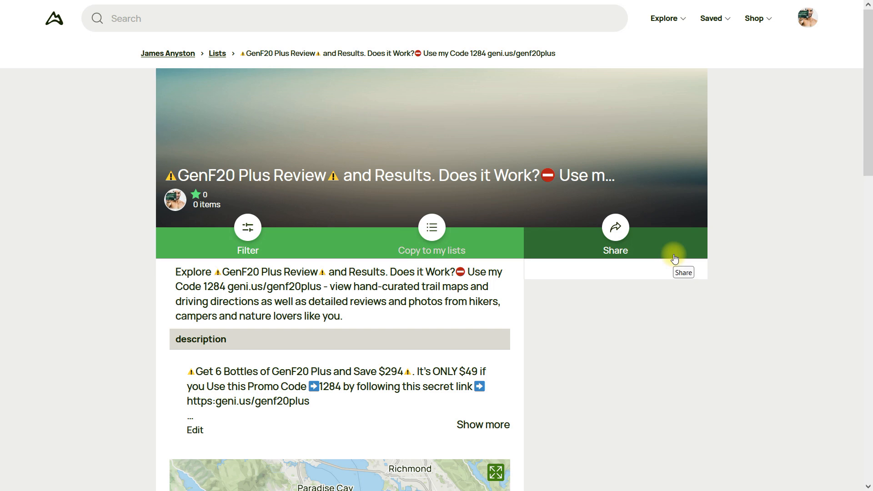
mouse_move(620, 218)
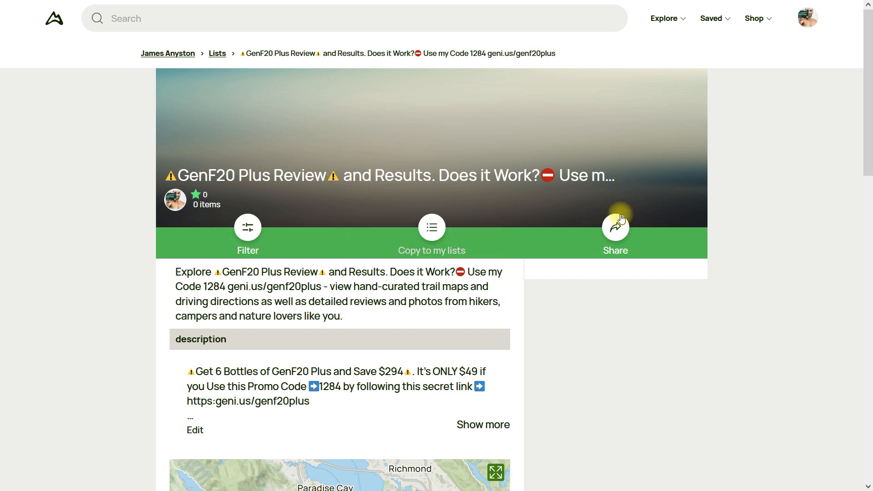
mouse_move(411, 260)
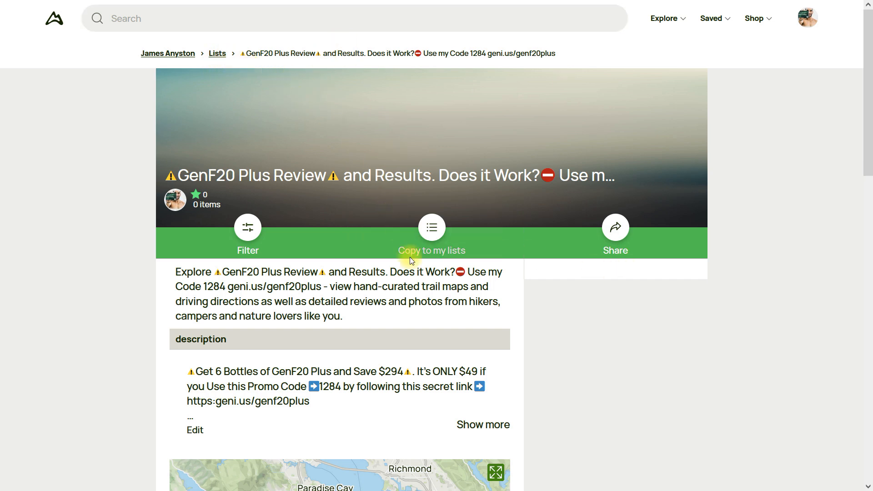
mouse_move(689, 363)
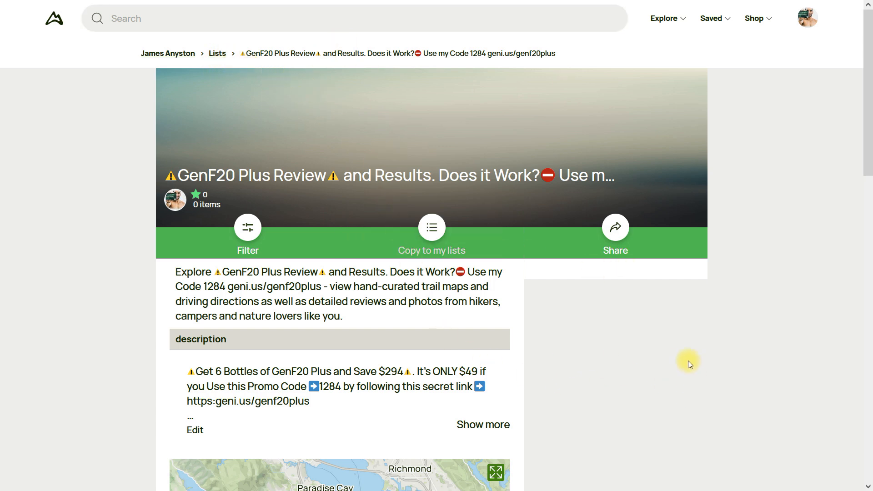
mouse_move(745, 280)
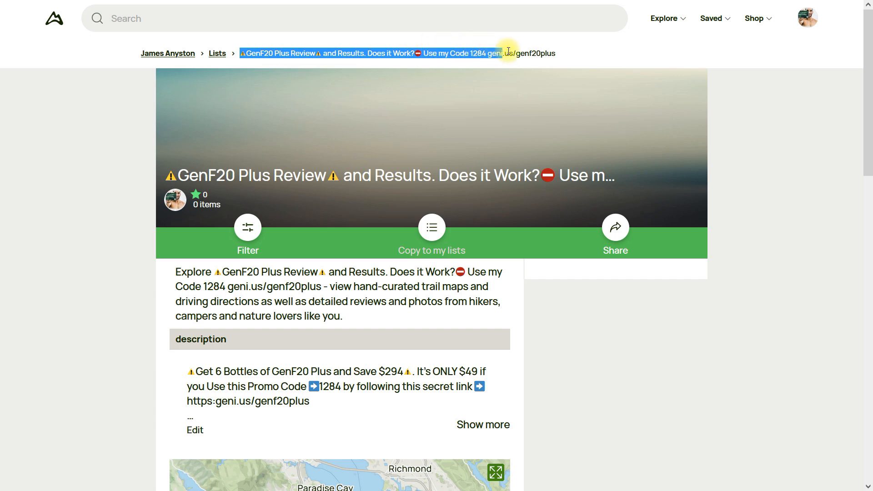
Highlight the genf20plus promo link text inside the list title.
left_click(565, 55)
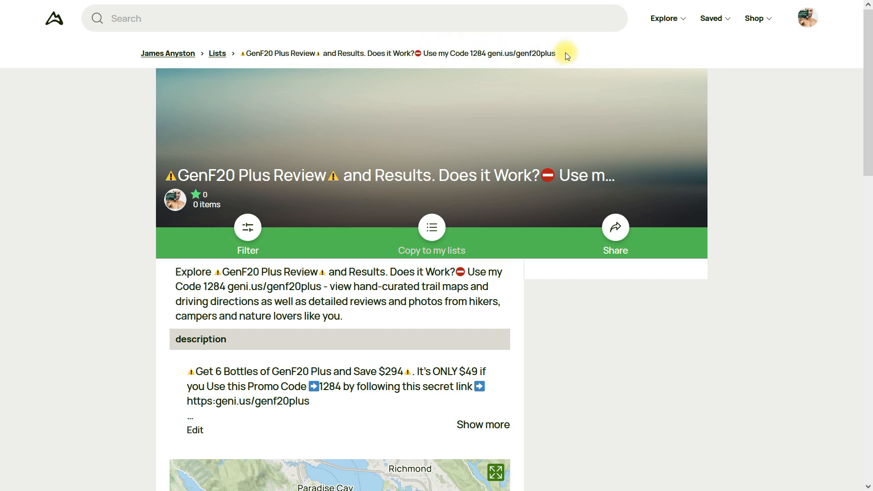
mouse_move(305, 91)
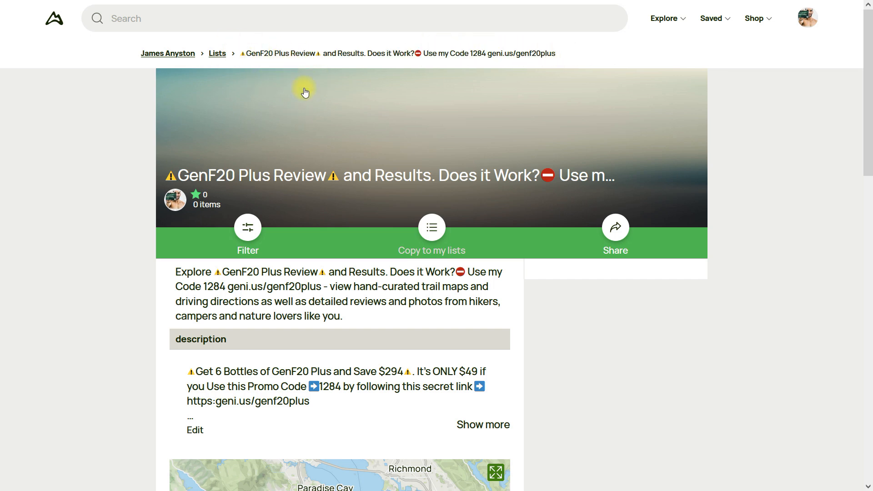
mouse_move(251, 61)
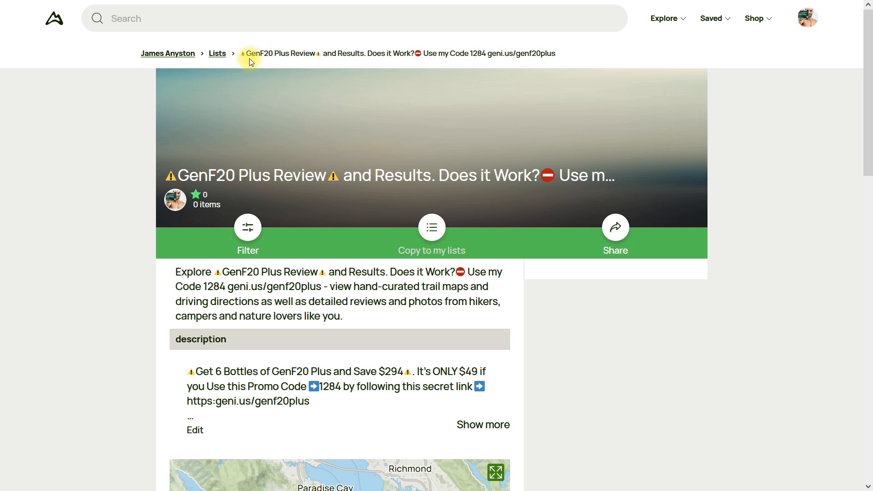
mouse_move(354, 53)
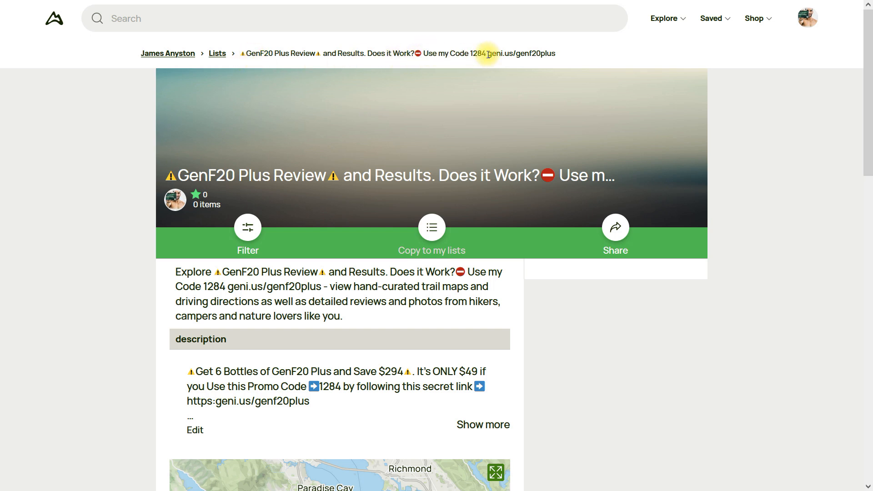
mouse_move(467, 66)
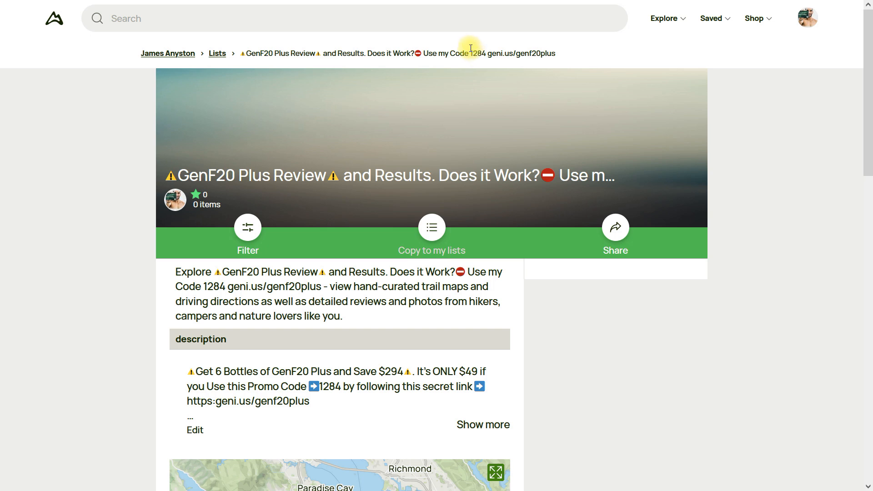
mouse_move(487, 55)
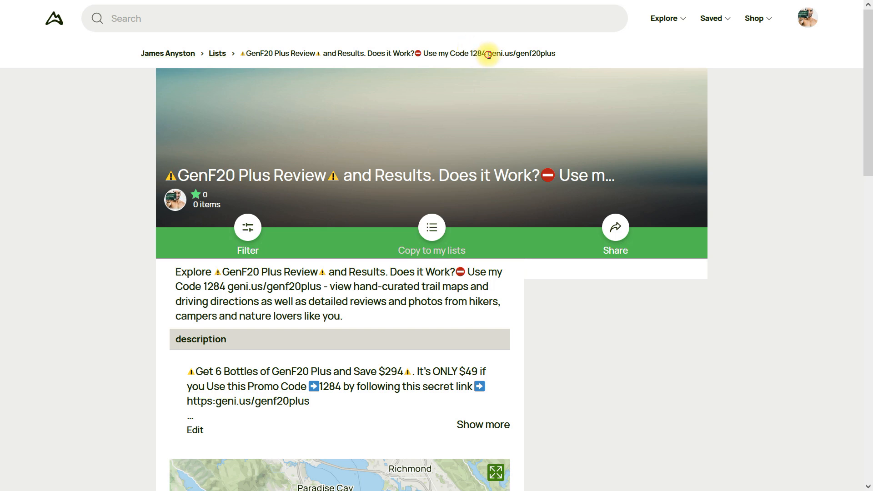
mouse_move(504, 65)
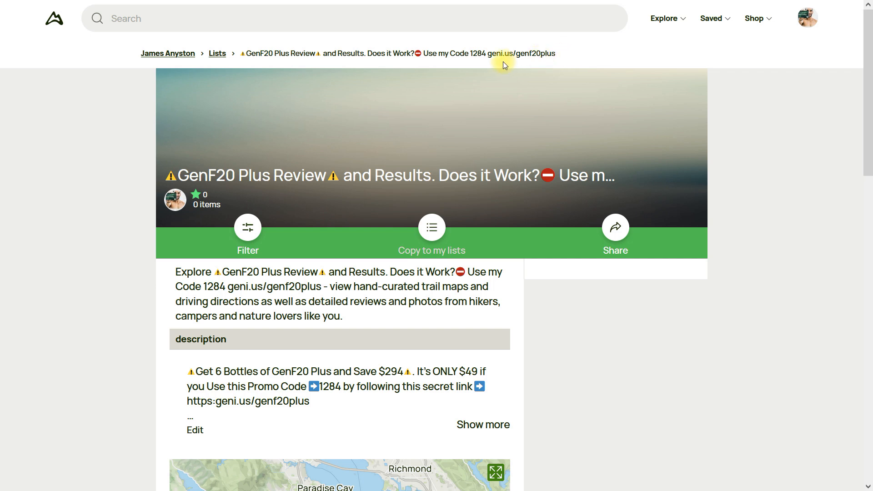
double_click(494, 53)
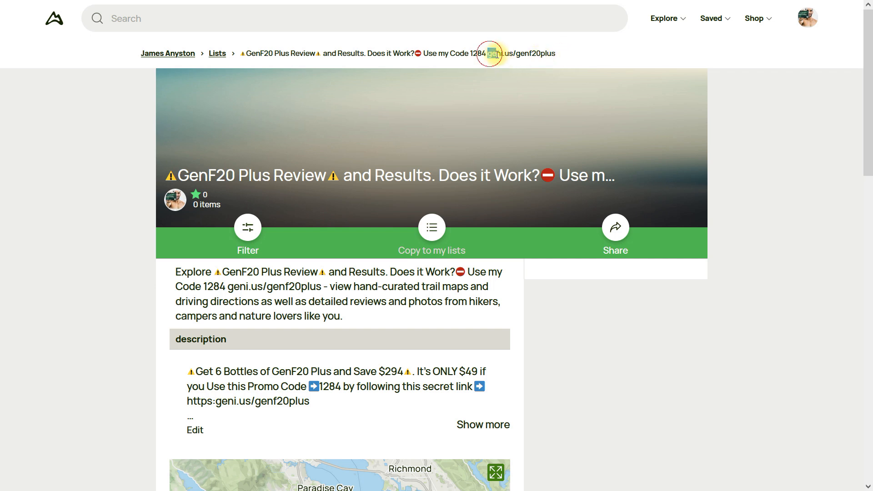
double_click(494, 53)
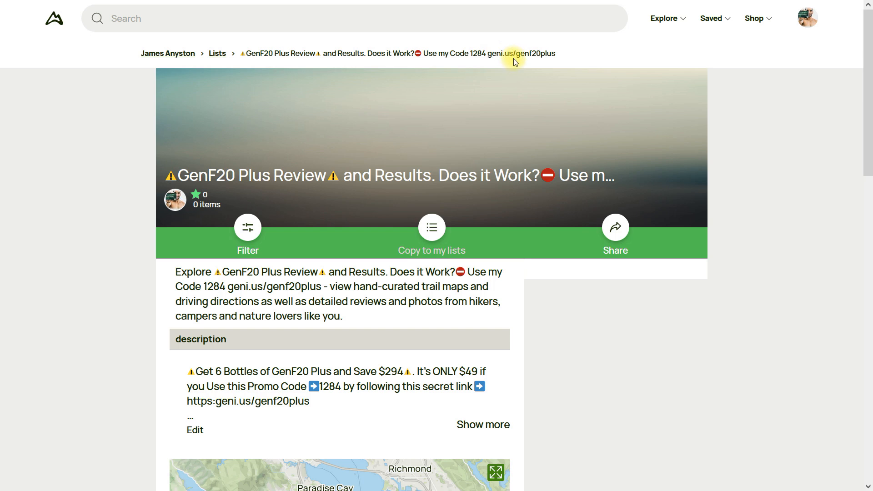
double_click(506, 54)
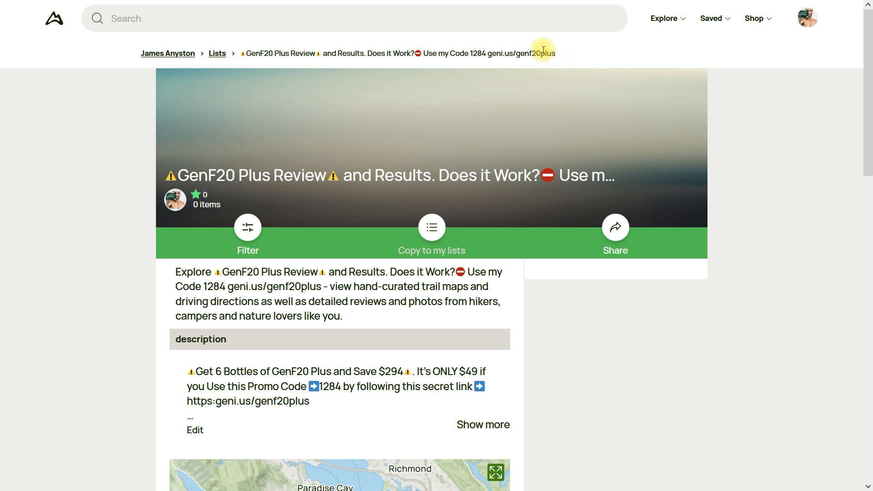
mouse_move(521, 58)
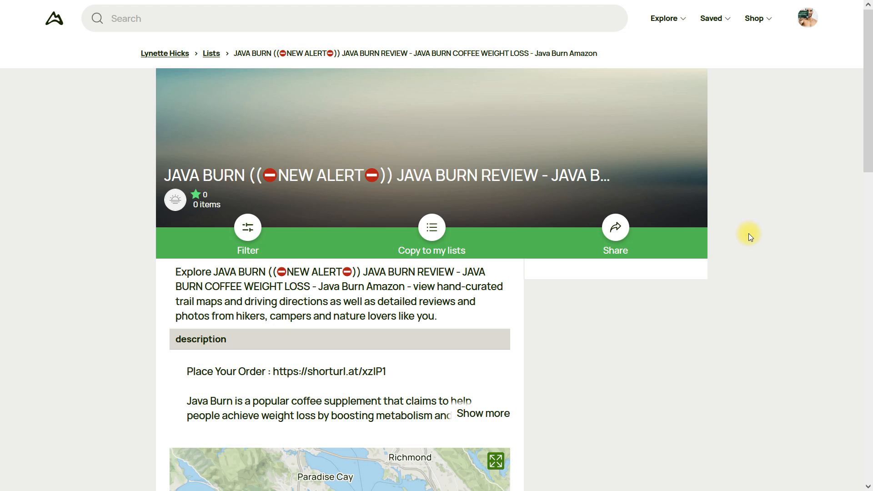
mouse_move(250, 88)
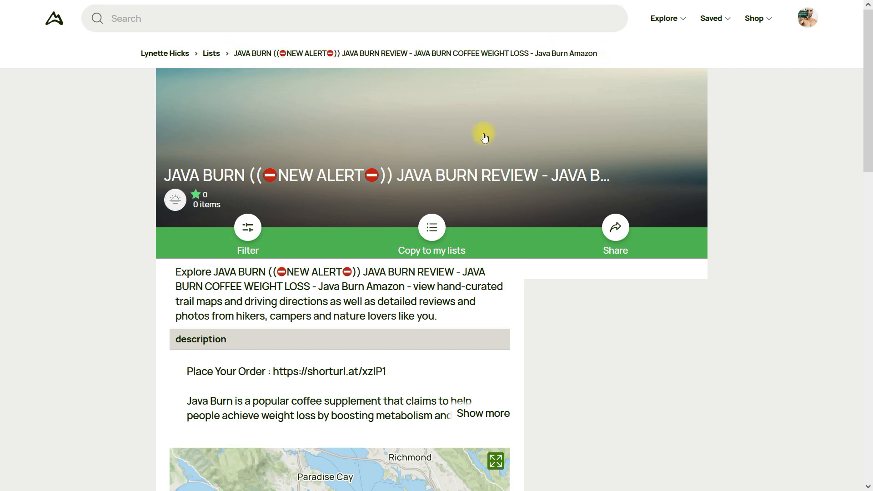
double_click(182, 175)
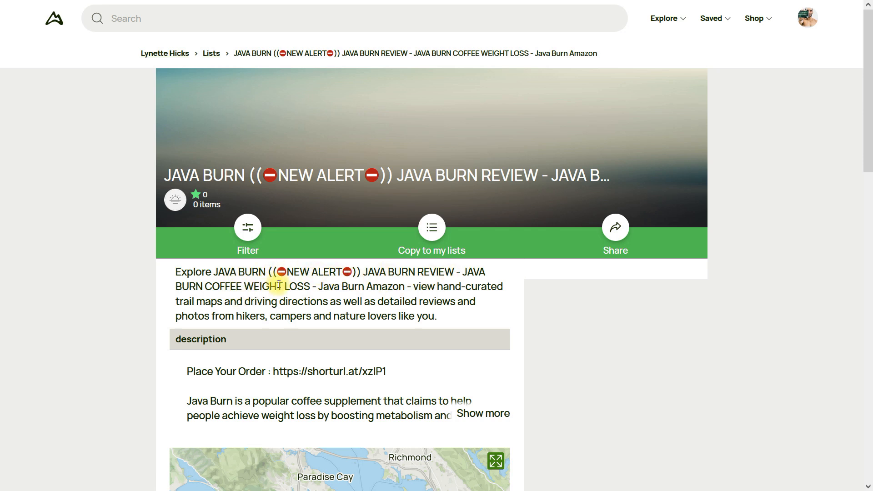
mouse_move(455, 322)
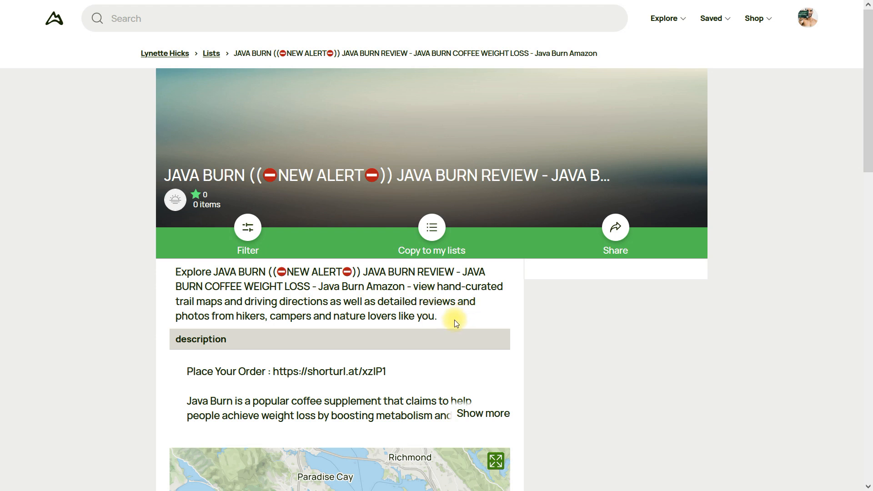
mouse_move(212, 290)
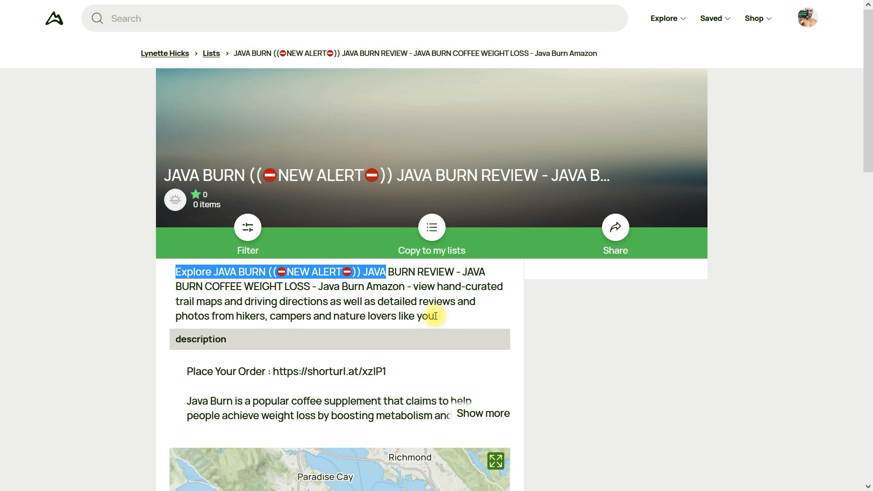
left_click(482, 414)
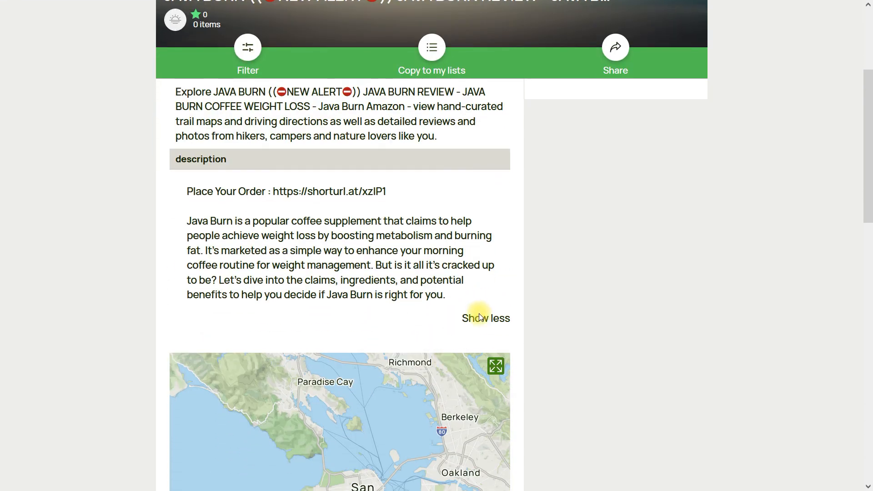
left_click(485, 318)
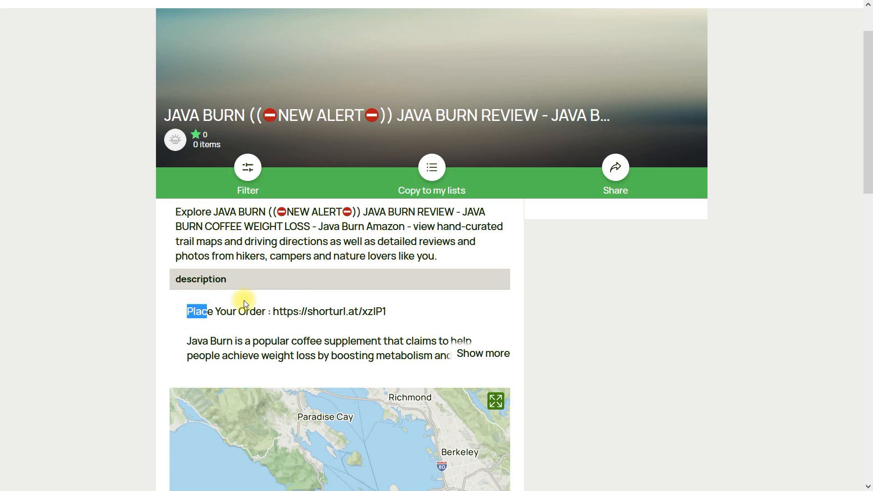
left_click(418, 314)
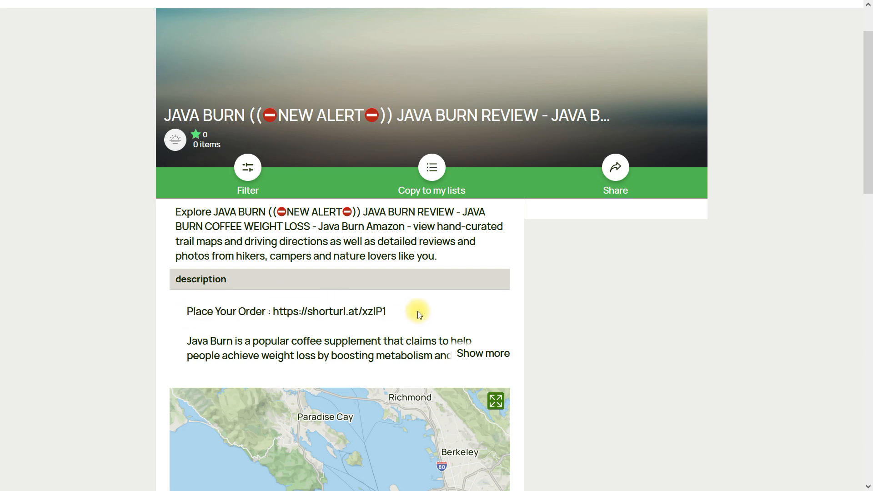
mouse_move(217, 369)
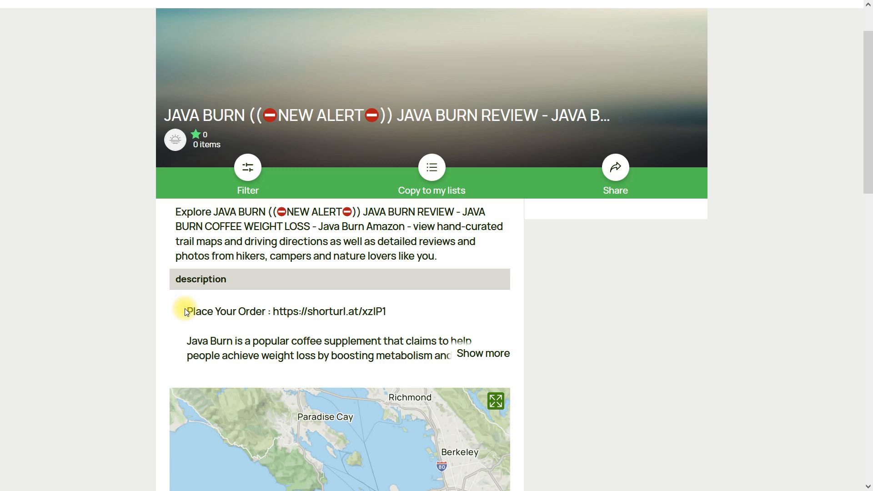
mouse_move(213, 333)
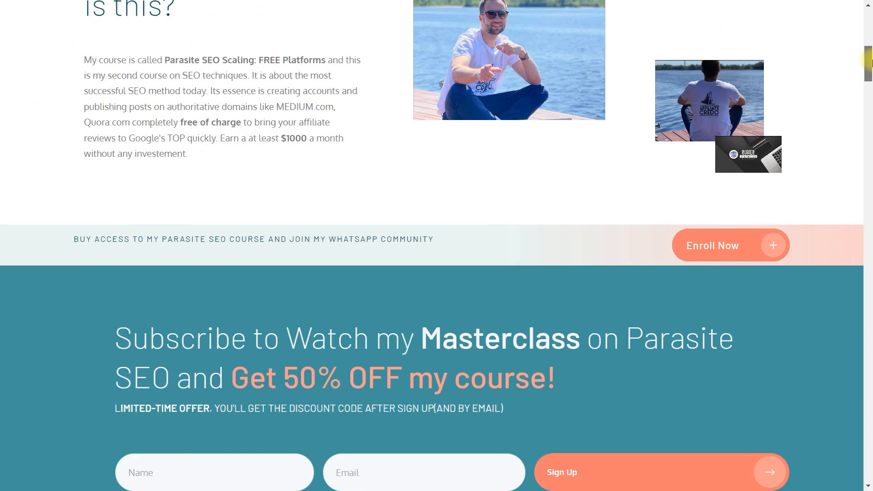
Scroll through the Parasite SEO course sections and module descriptions.
scroll("down", 3)
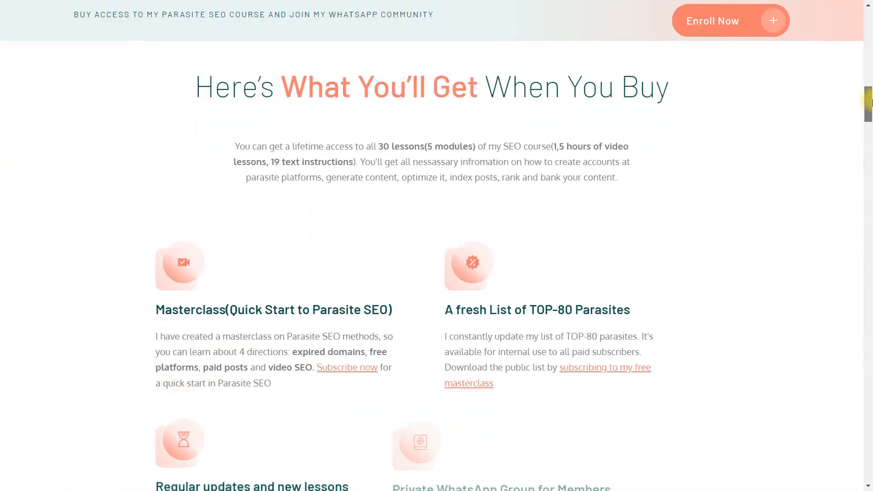
scroll("down", 3)
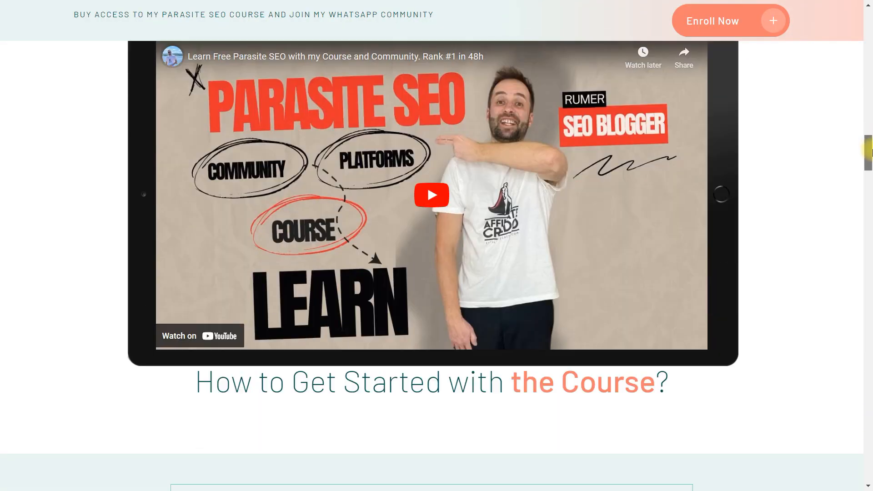
scroll("down", 3)
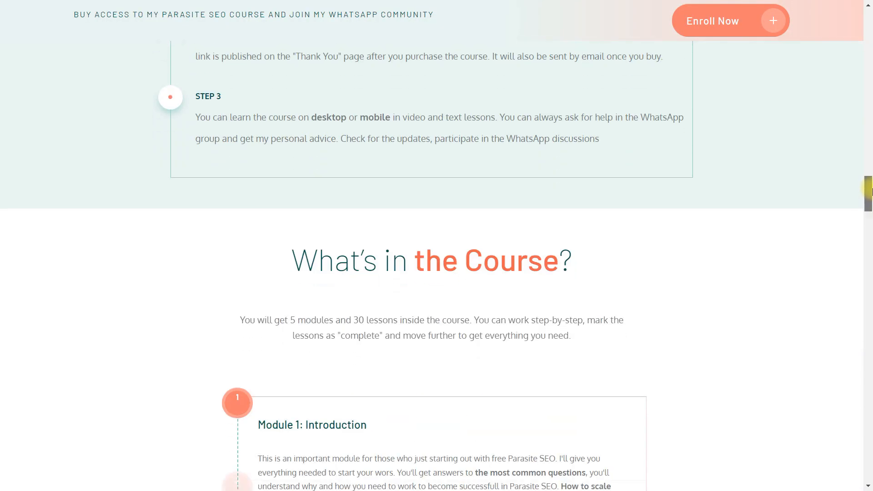
scroll("down", 3)
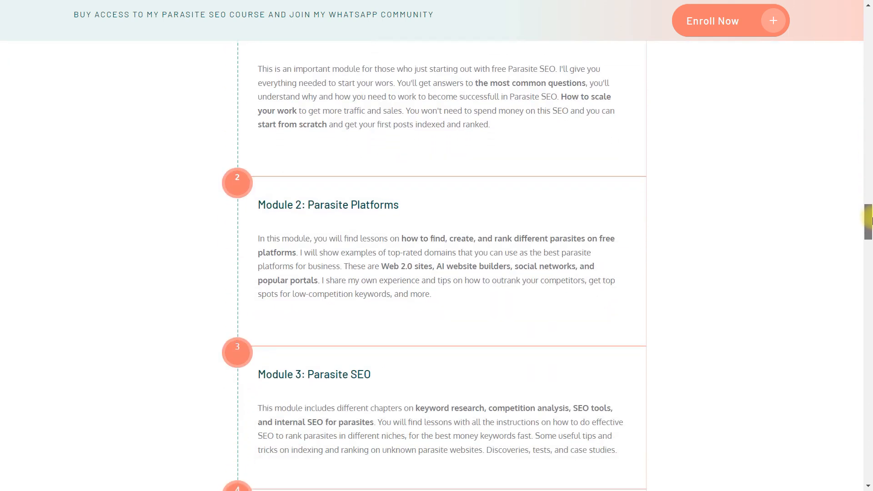
scroll("down", 3)
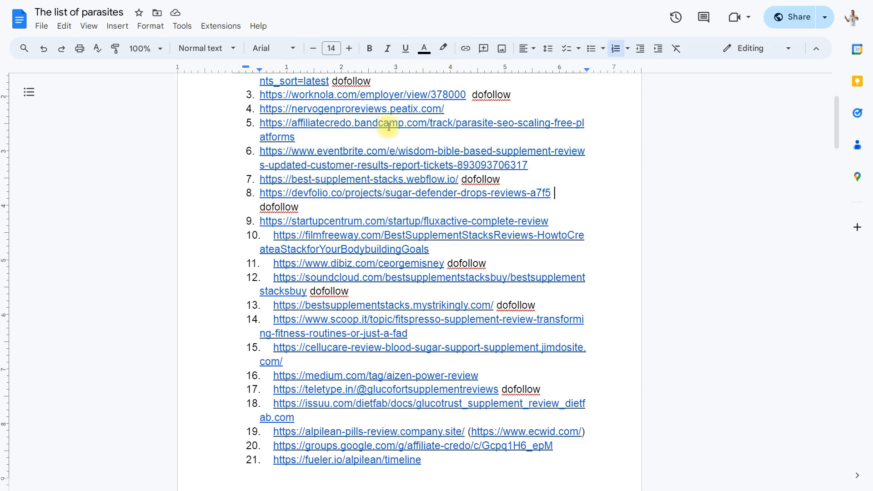
Scroll the numbered platform URLs in 'The list of parasites' doc.
scroll("down", 3)
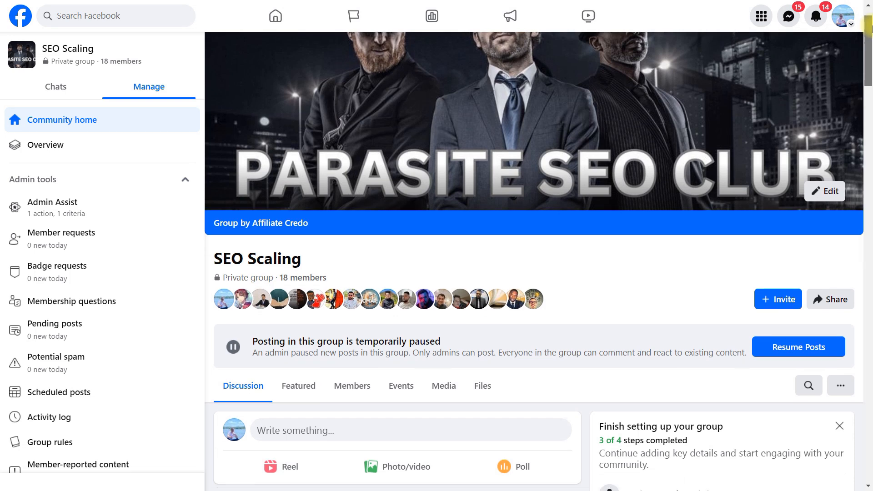
Scroll the SEO Scaling group's Discussion feed of parasite SEO admin posts.
scroll("down", 3)
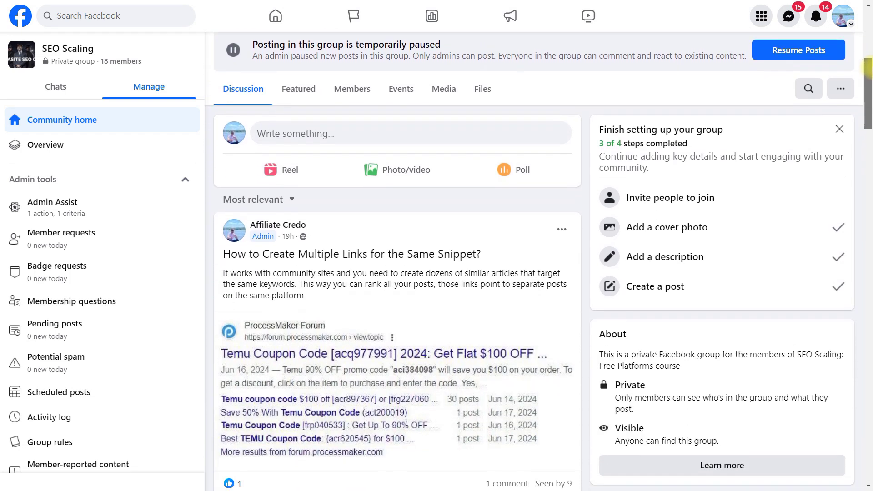
scroll("down", 3)
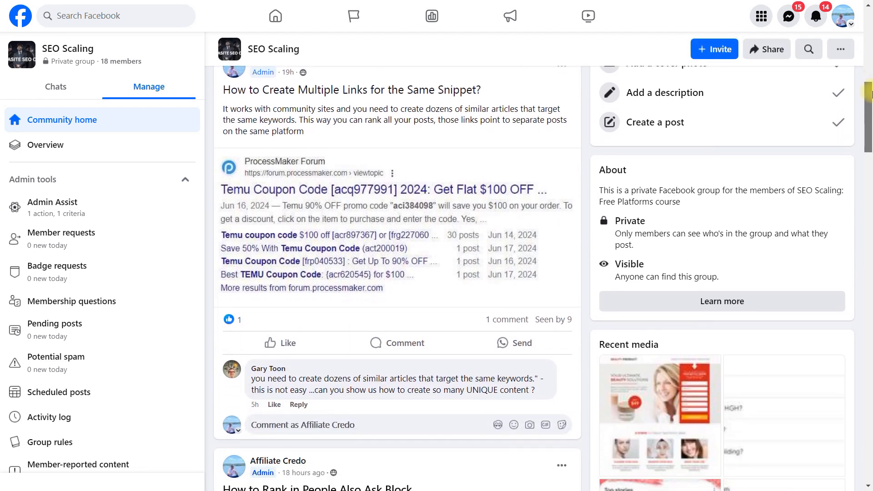
scroll("down", 3)
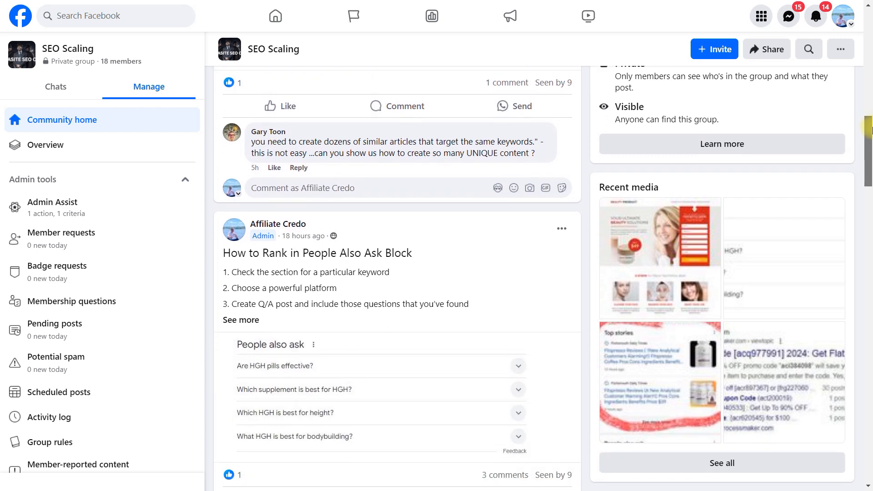
scroll("down", 3)
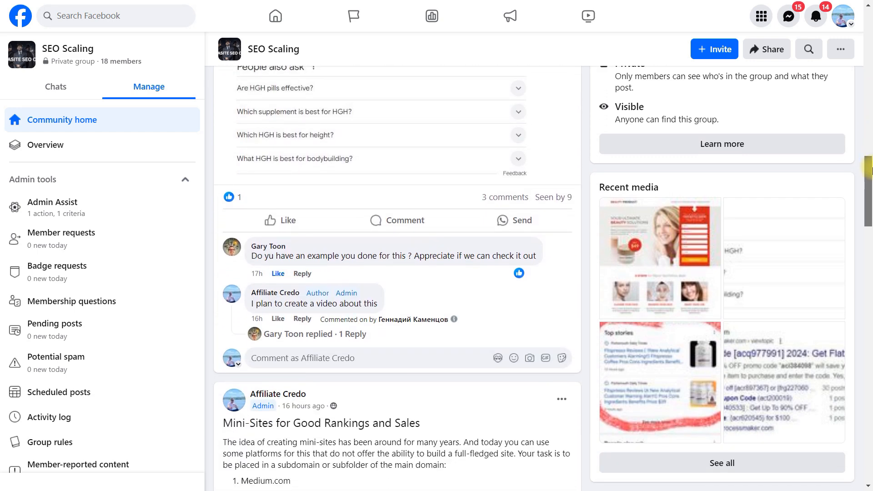
scroll("down", 3)
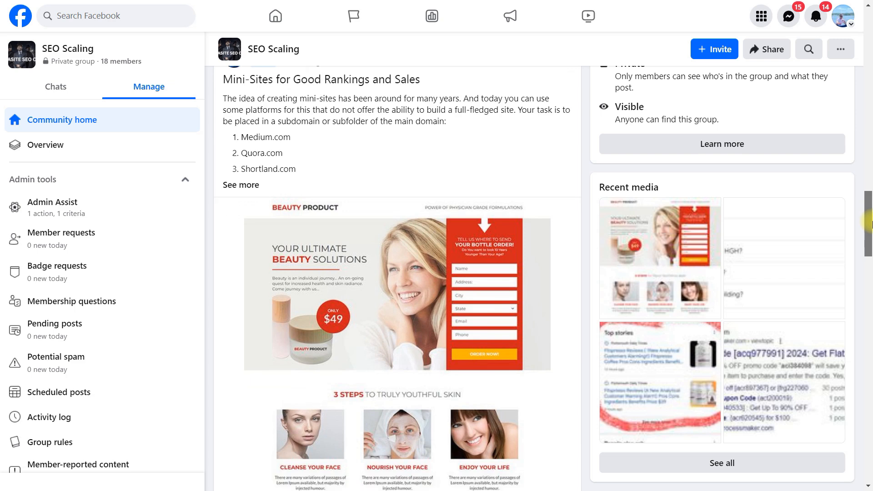
scroll("down", 3)
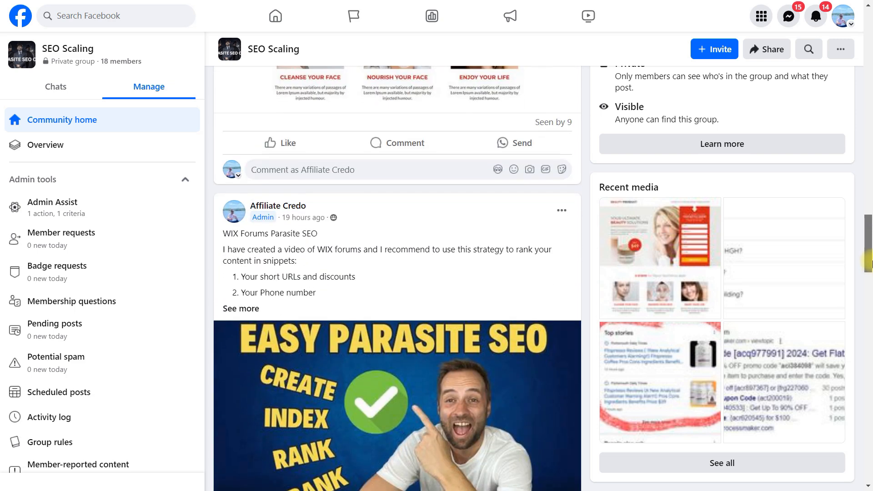
scroll("down", 3)
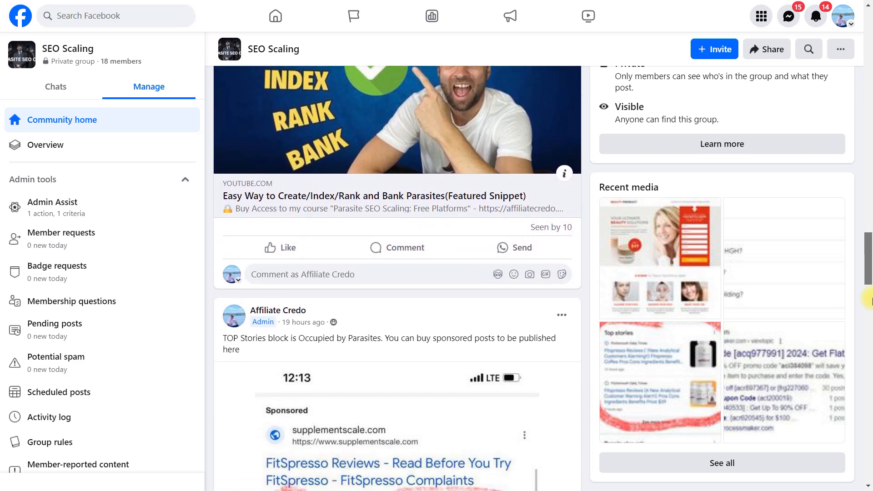
scroll("down", 3)
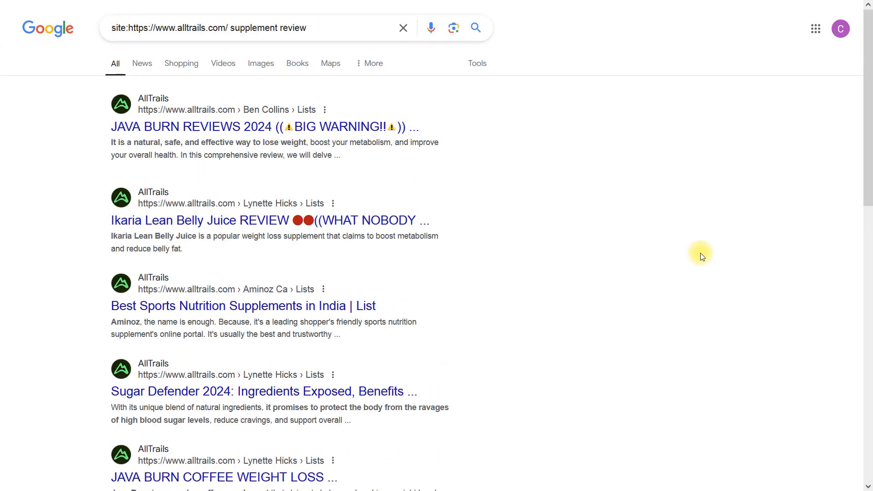
mouse_move(548, 232)
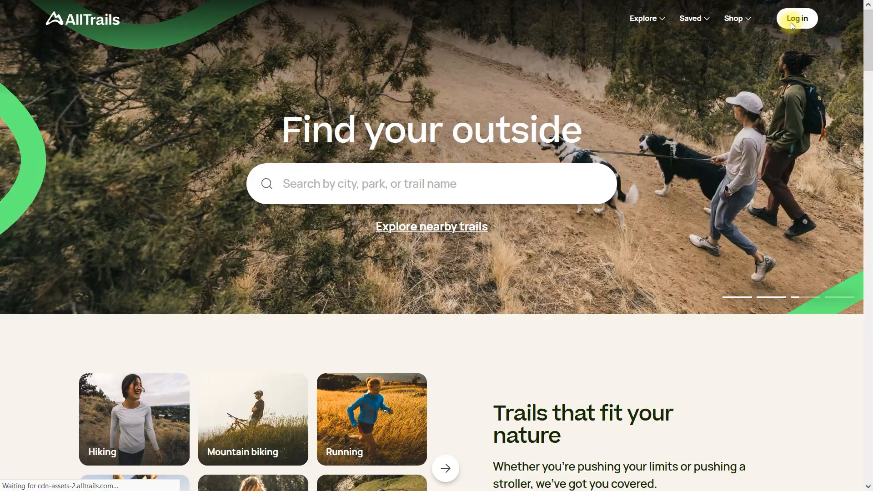
Sign in to AllTrails and open Saved > Show all lists.
left_click(798, 18)
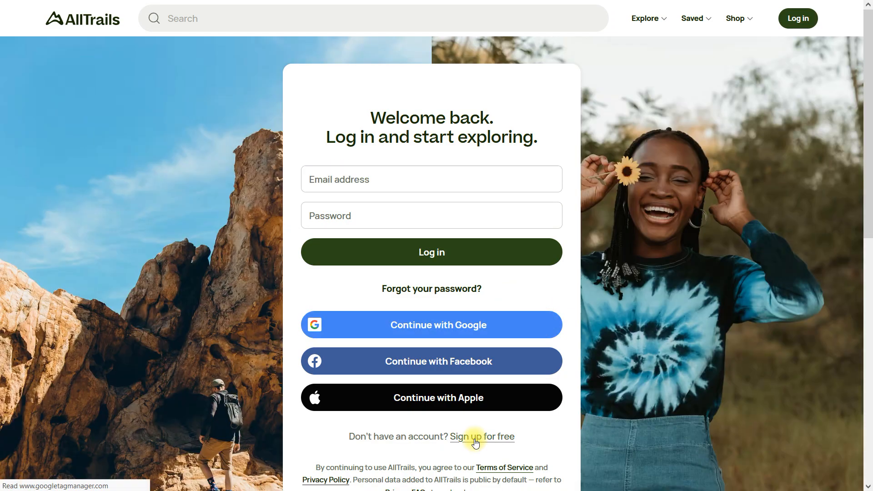
left_click(482, 436)
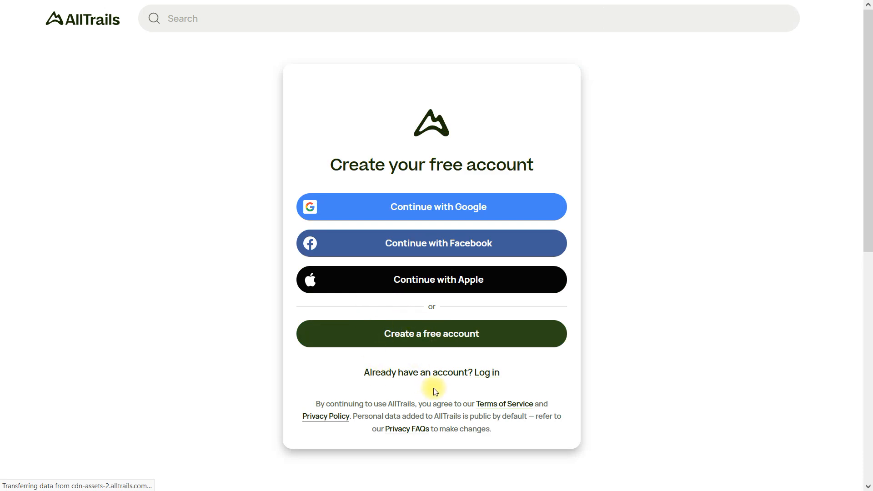
left_click(432, 334)
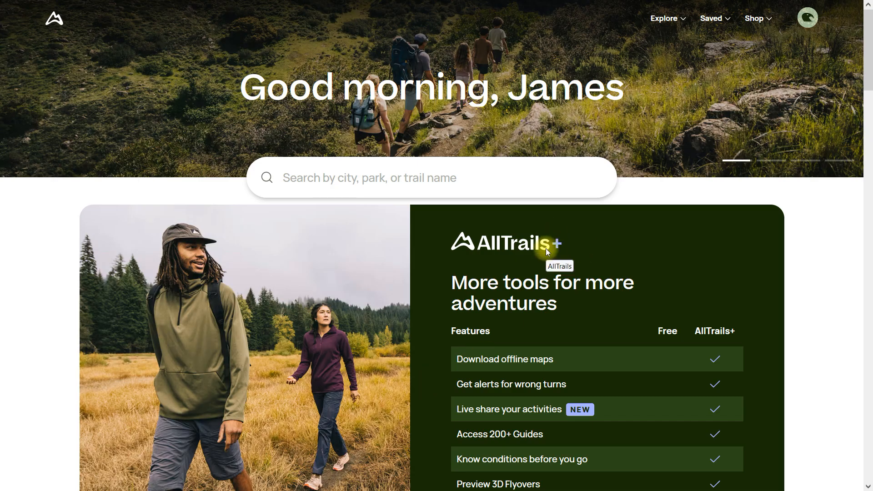
mouse_move(710, 151)
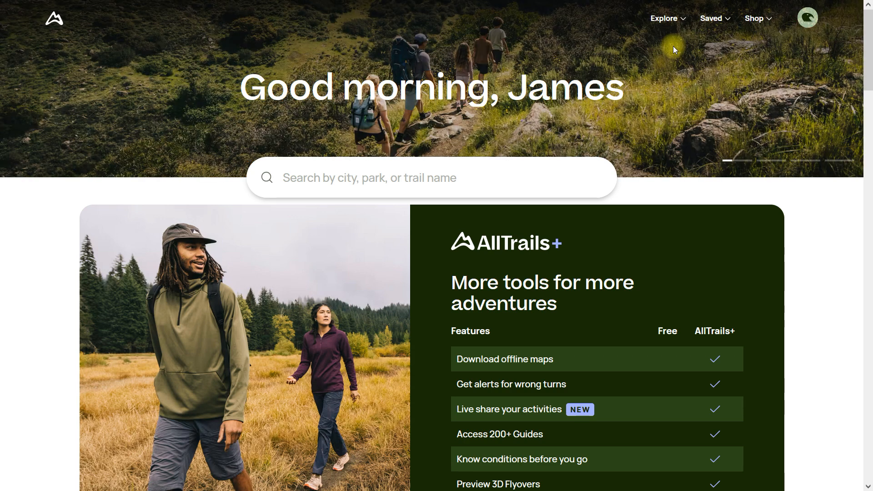
left_click(711, 18)
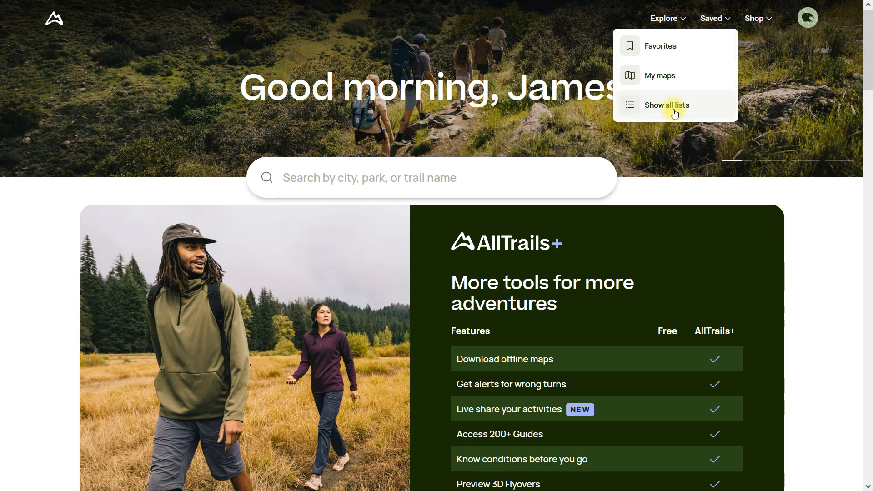
left_click(667, 105)
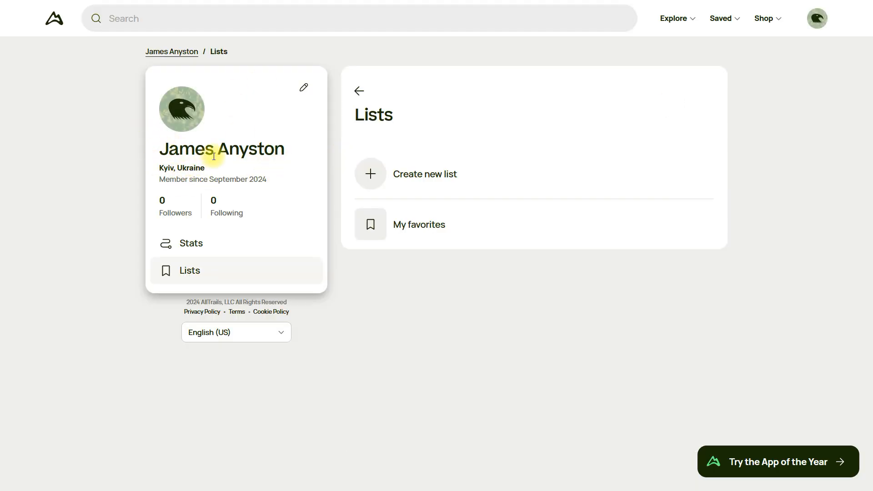
mouse_move(351, 132)
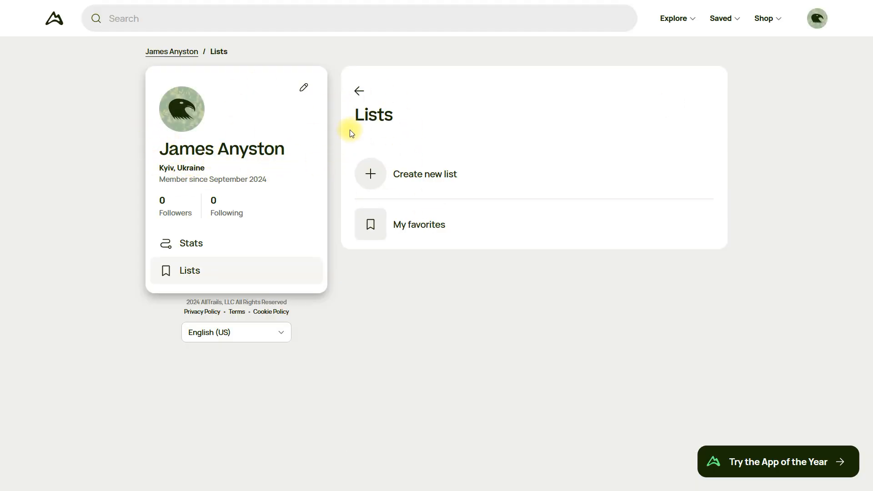
Name the new list 'GenF20 Plus Review and Results. Does it Work?'.
left_click(370, 174)
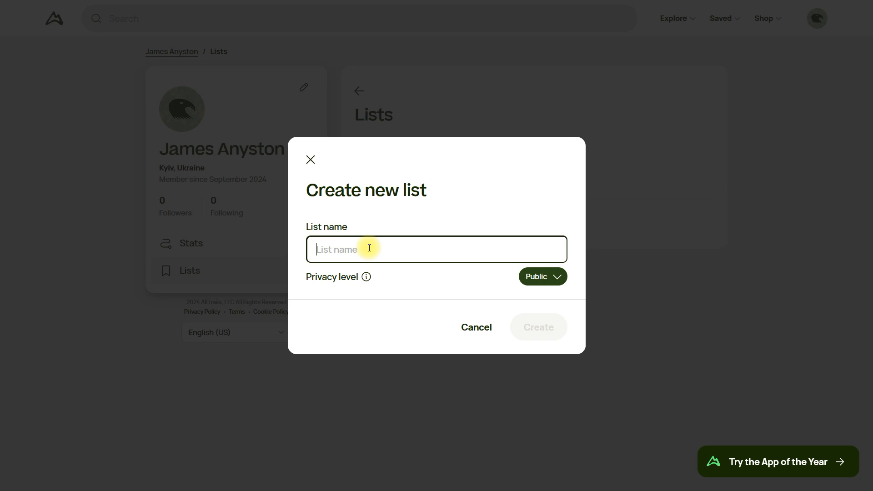
type("GenF20")
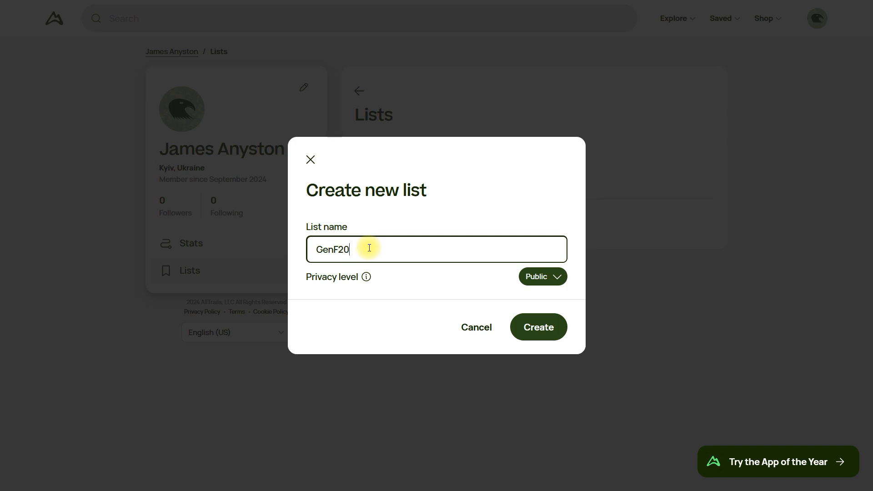
type("Plus")
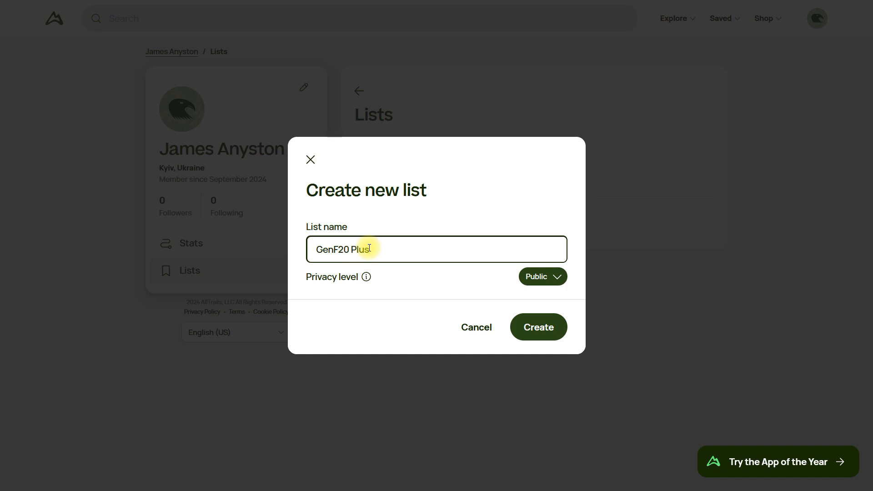
type("Review and Resu")
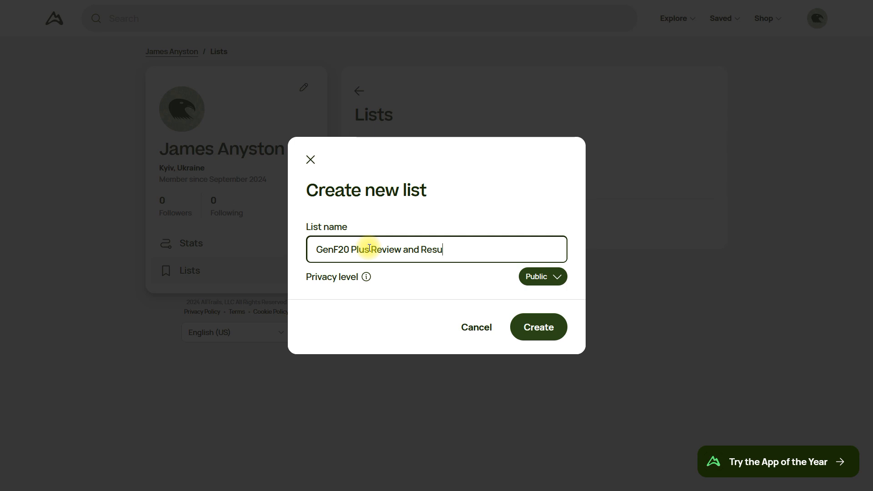
type("lts. Diesi")
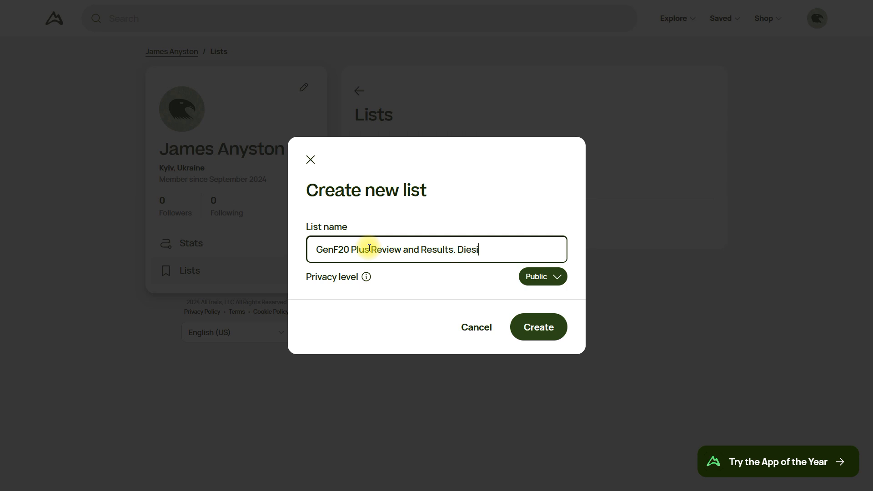
type("oes it Work?")
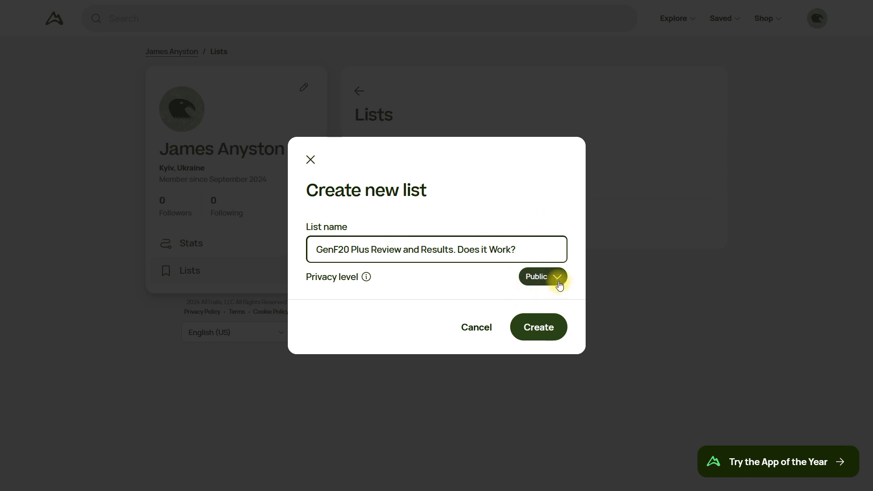
Keep the list's privacy level Public and create the list.
left_click(542, 277)
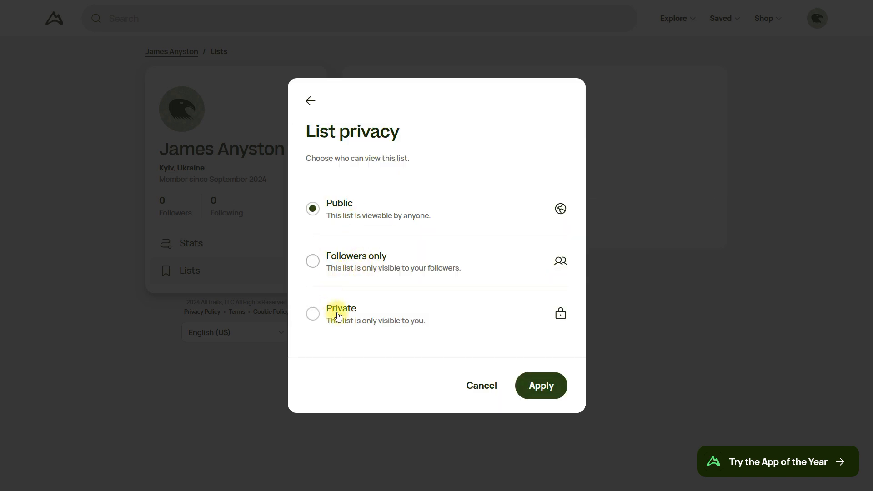
left_click(310, 101)
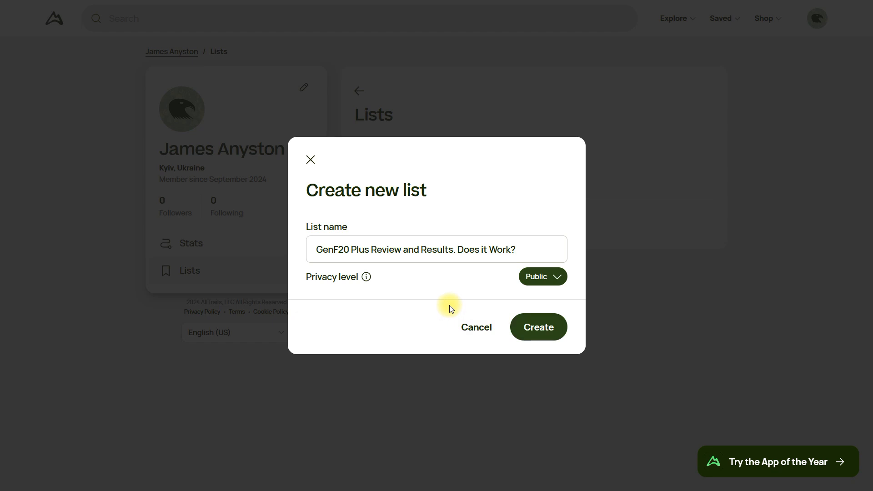
left_click(539, 327)
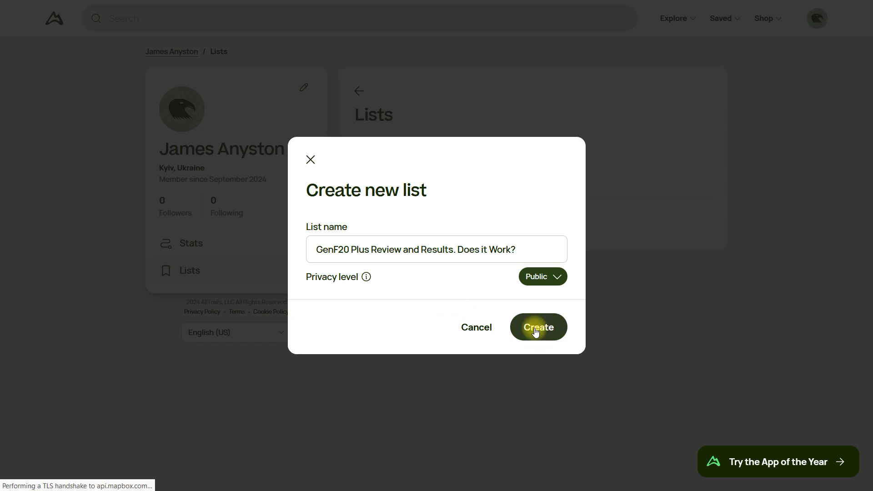
left_click(538, 327)
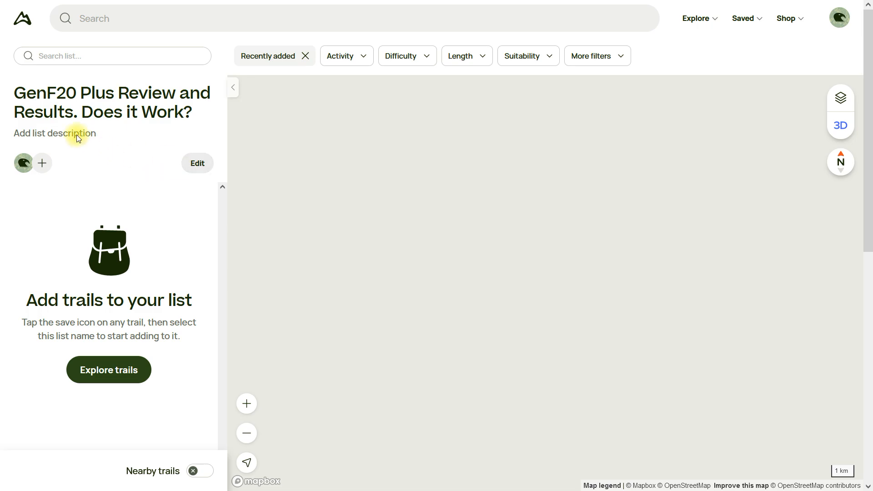
left_click(54, 133)
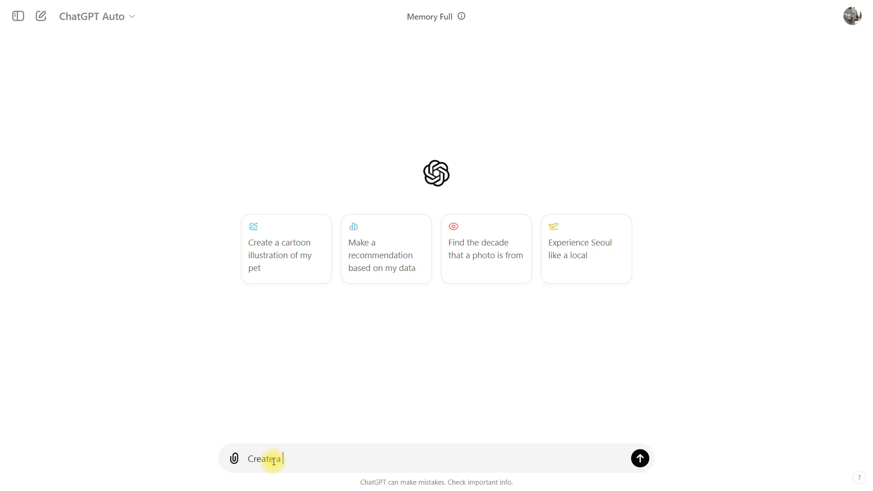
Enter a ChatGPT prompt asking for a 1000-character text.
type("1000 characters art")
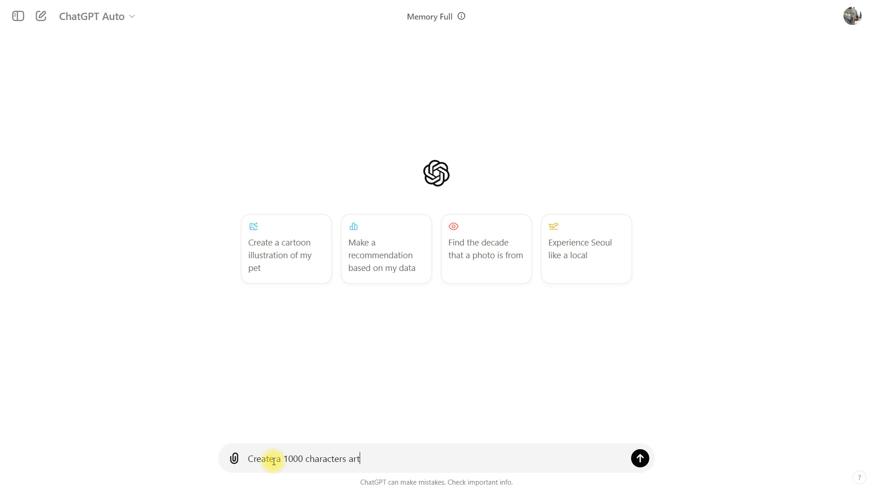
left_click(640, 458)
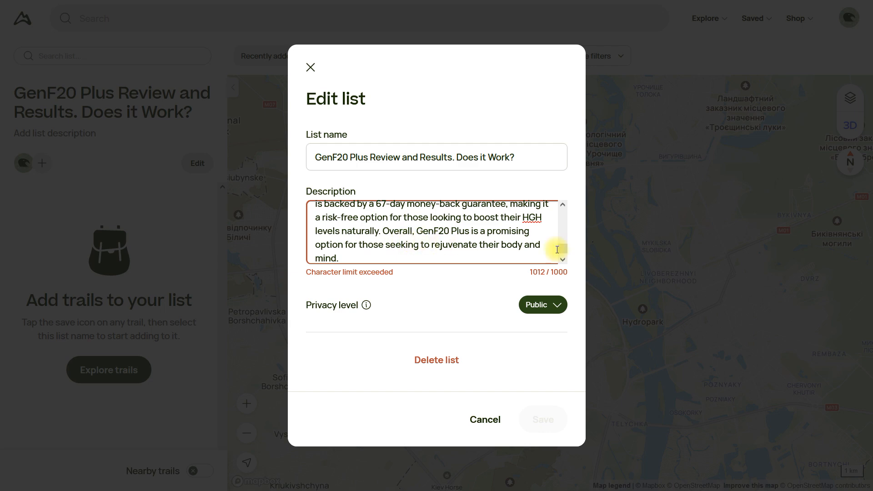
Save the trimmed GenF20 Plus description in the Edit list dialog.
left_click(542, 412)
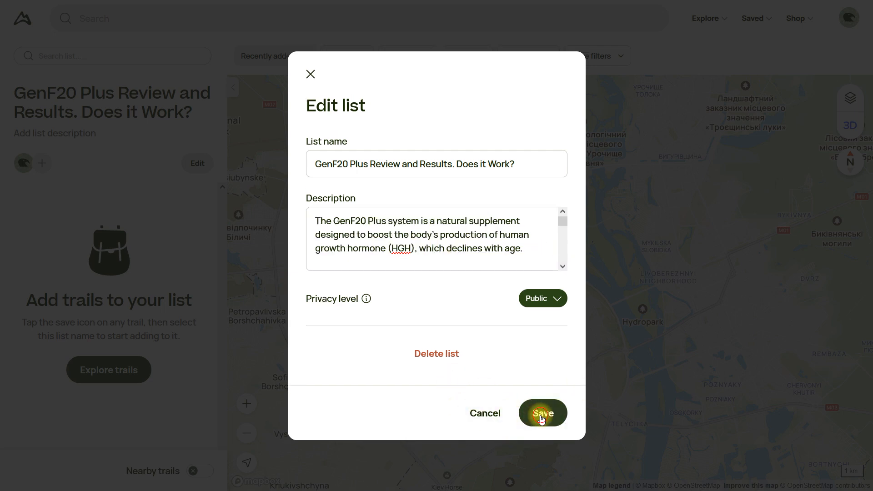
left_click(543, 413)
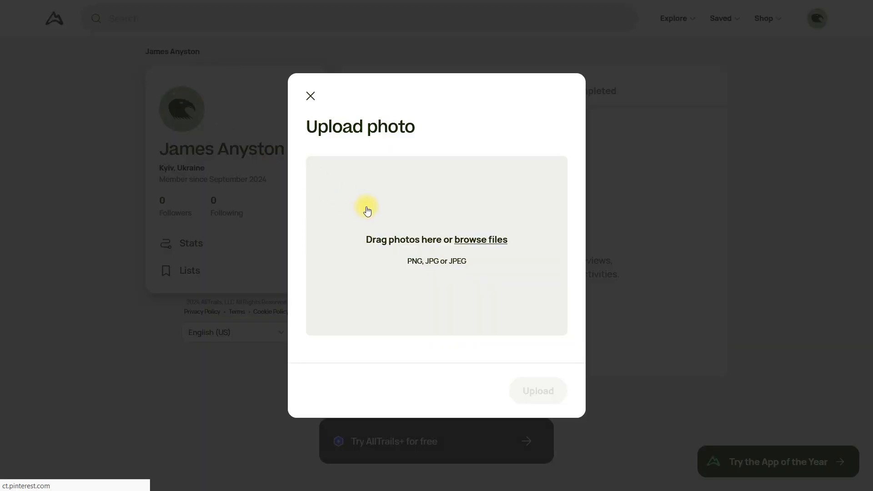
Browse to the product image and upload it as the profile photo.
left_click(481, 240)
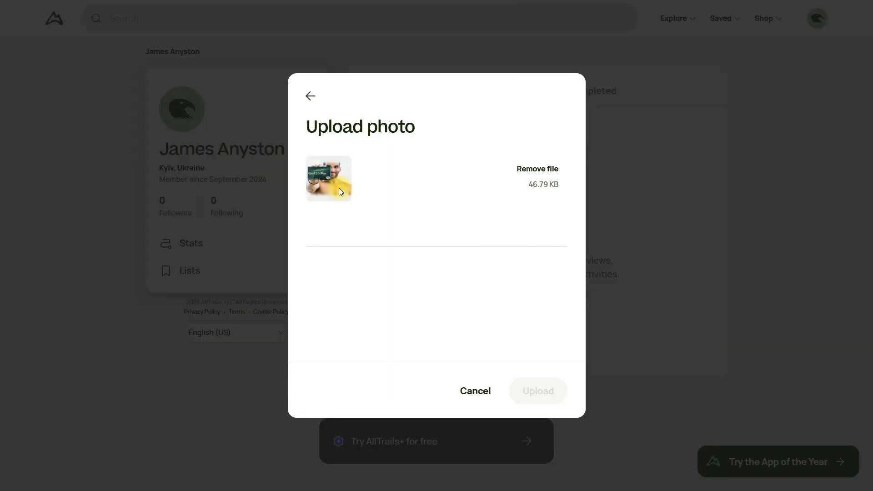
left_click(538, 391)
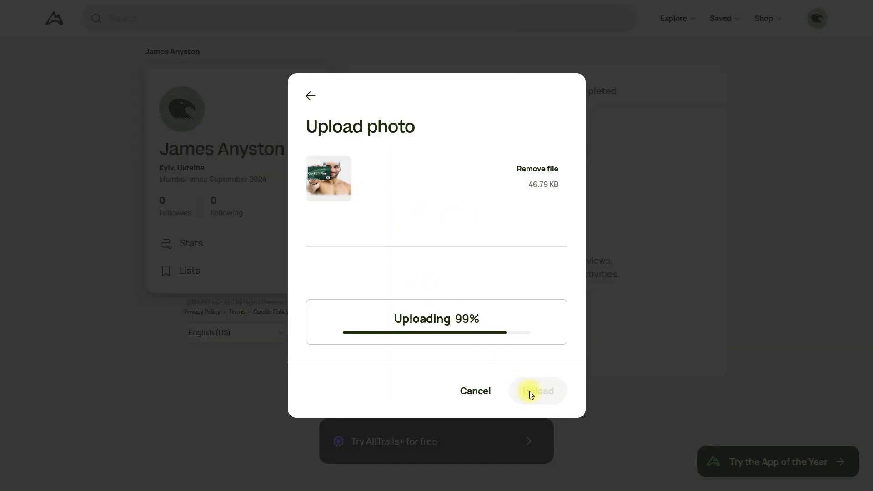
left_click(537, 391)
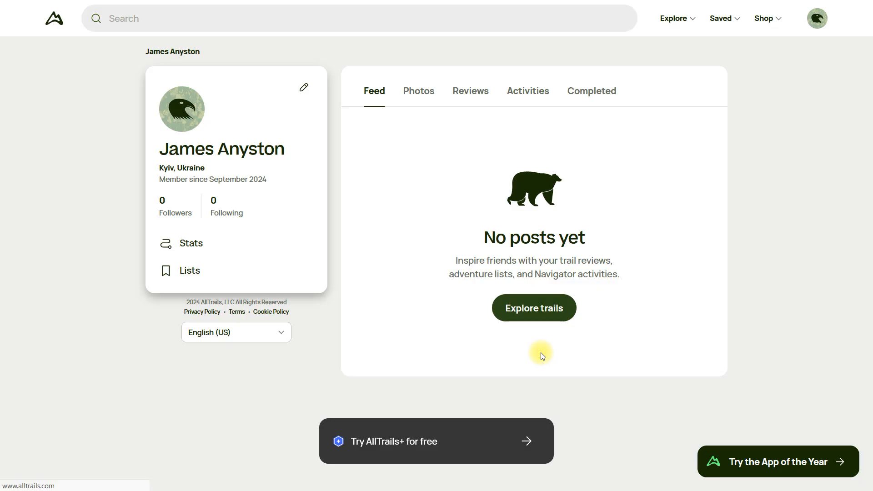
left_click(189, 270)
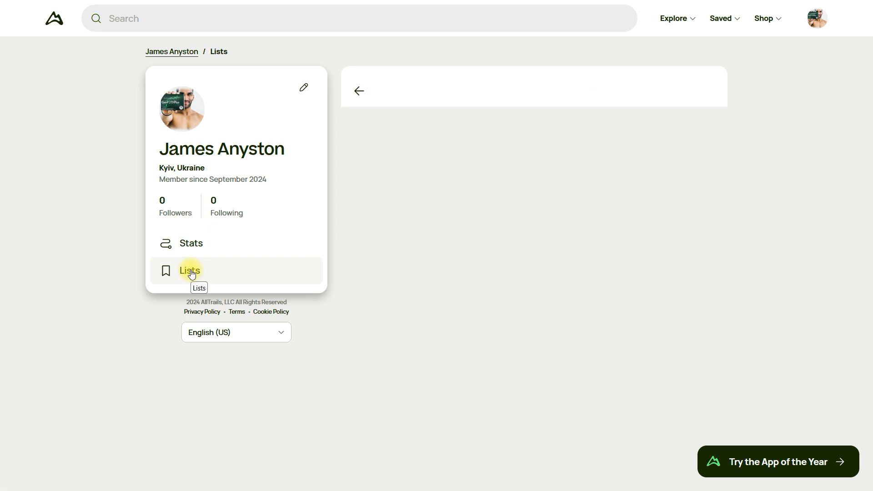
From the profile's Lists, open GenF20 Plus Review in its editor to check the description.
left_click(190, 271)
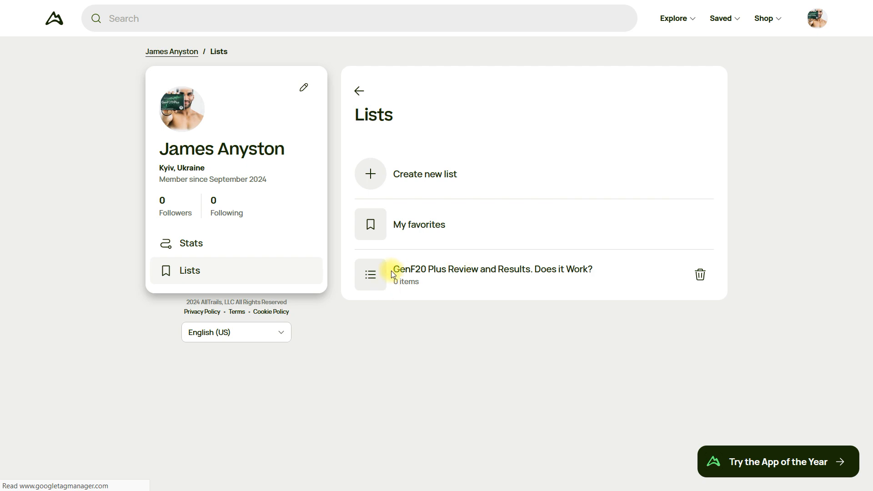
left_click(493, 269)
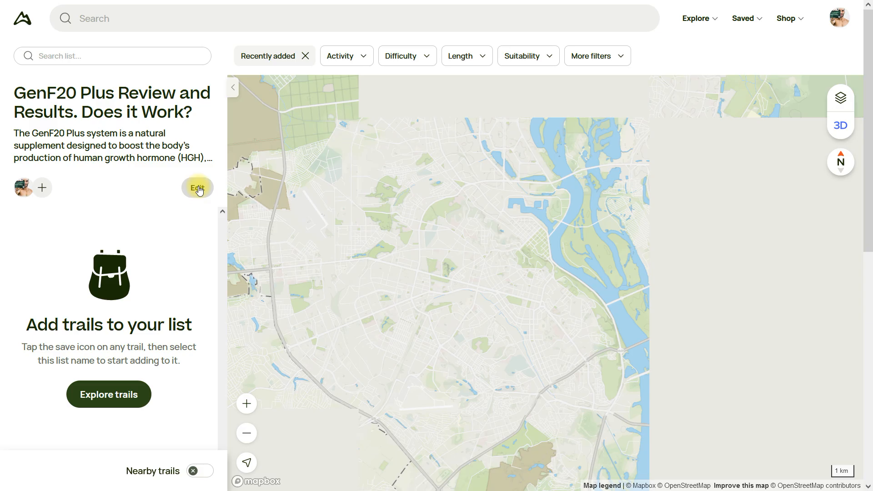
left_click(197, 188)
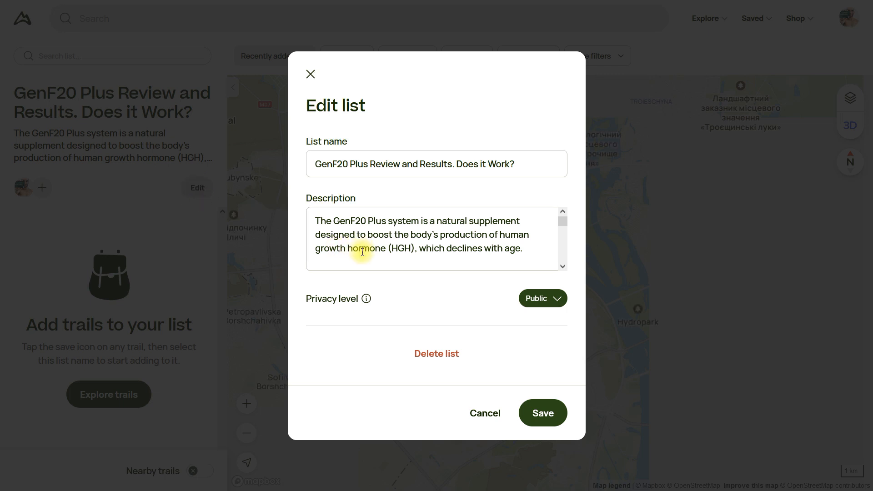
mouse_move(421, 254)
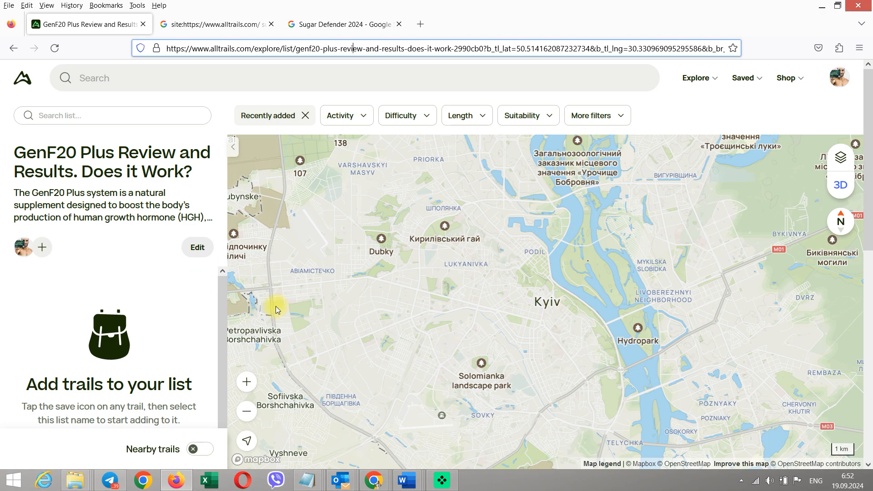
mouse_move(464, 320)
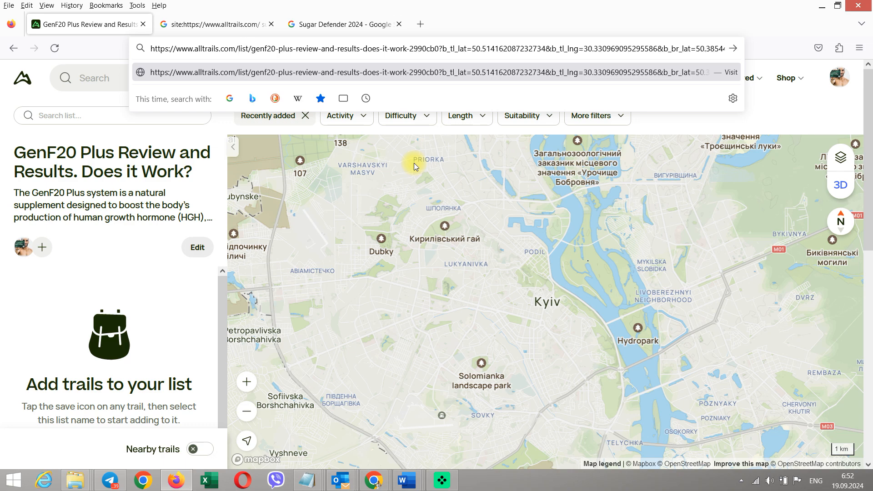
Load the list's public URL without 'explore/' in the address.
key("Enter")
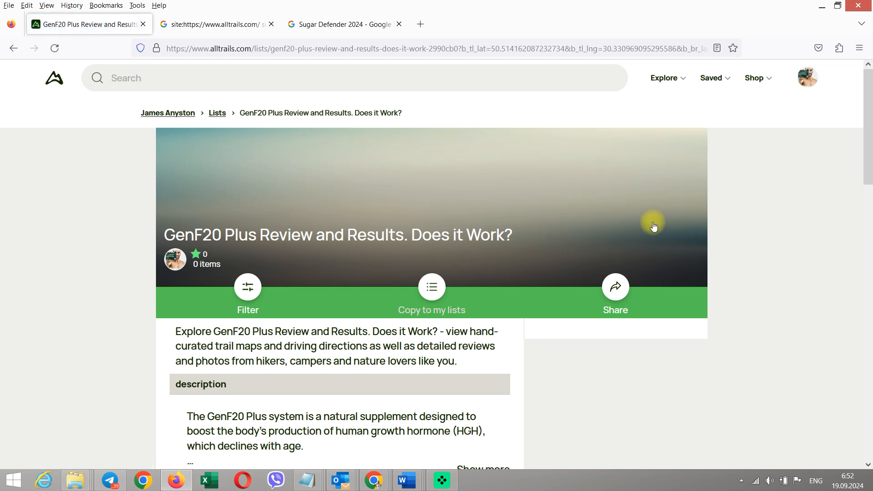
mouse_move(445, 178)
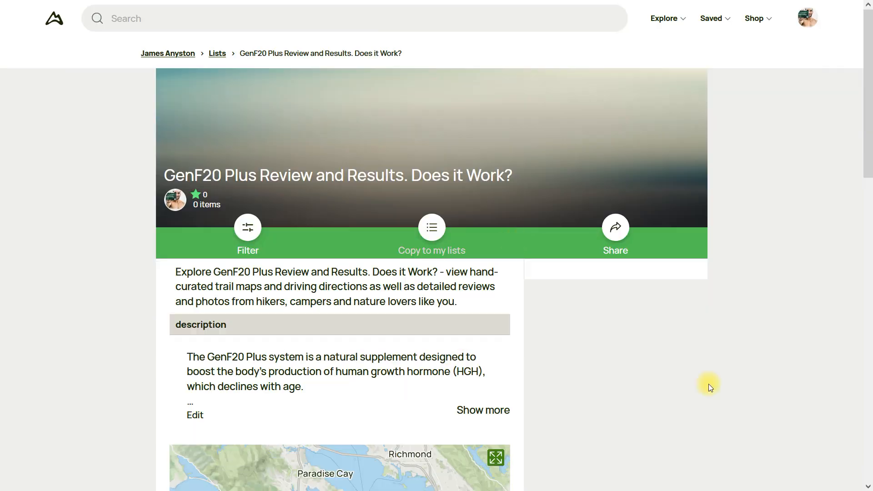
double_click(393, 286)
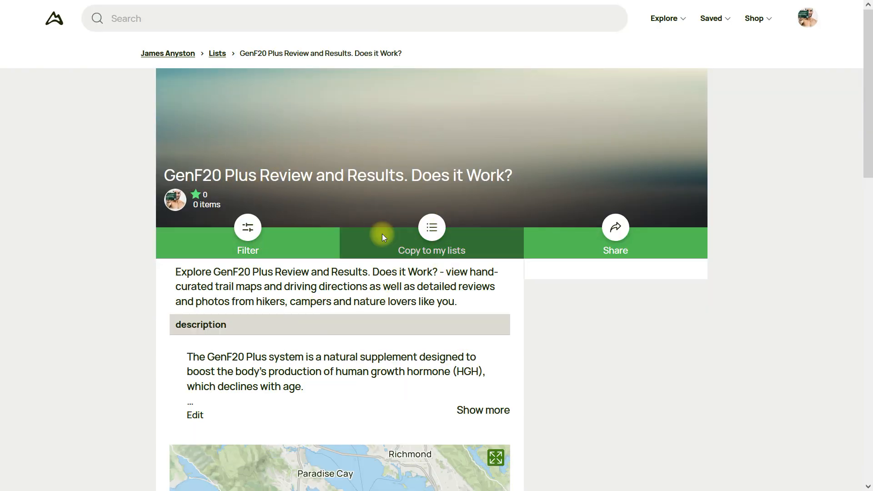
mouse_move(498, 92)
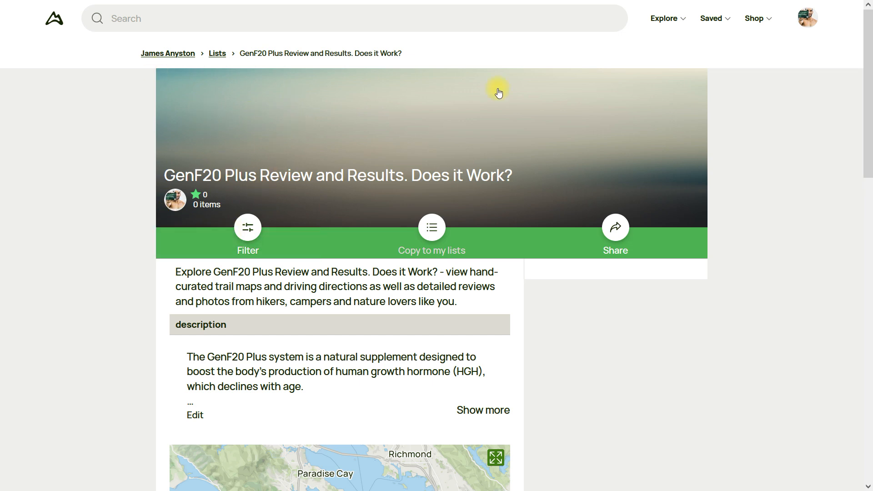
mouse_move(527, 110)
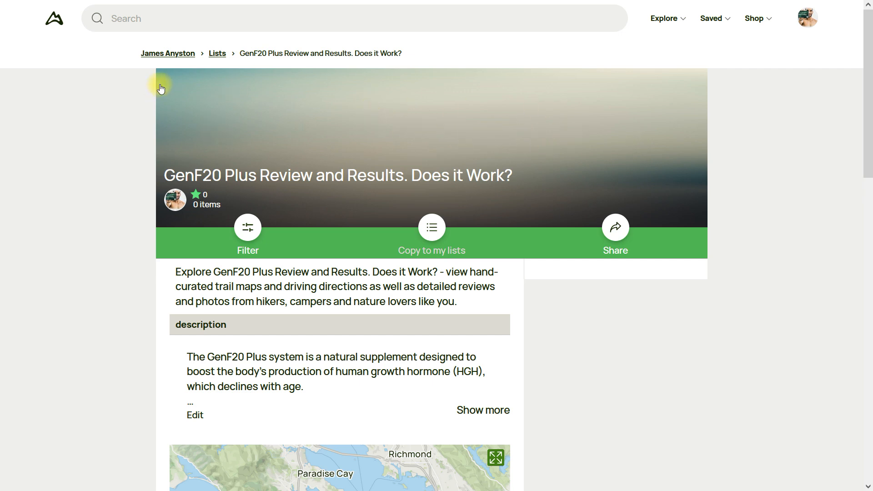
mouse_move(320, 126)
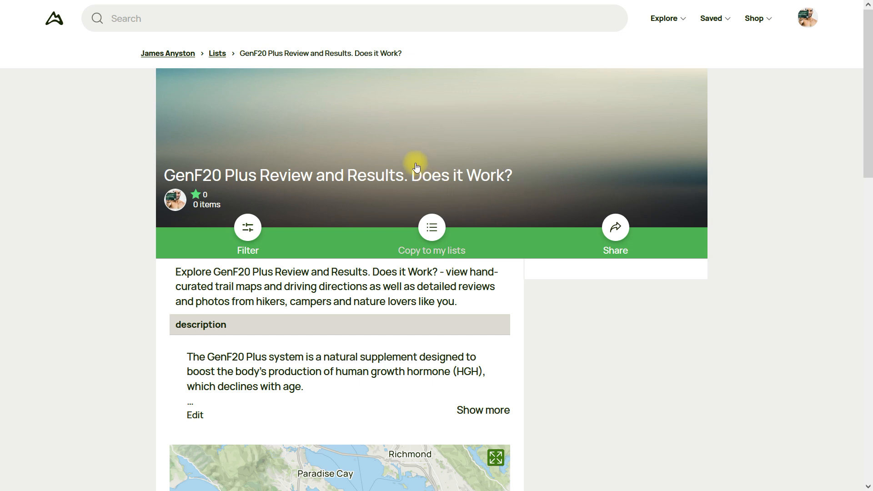
mouse_move(271, 260)
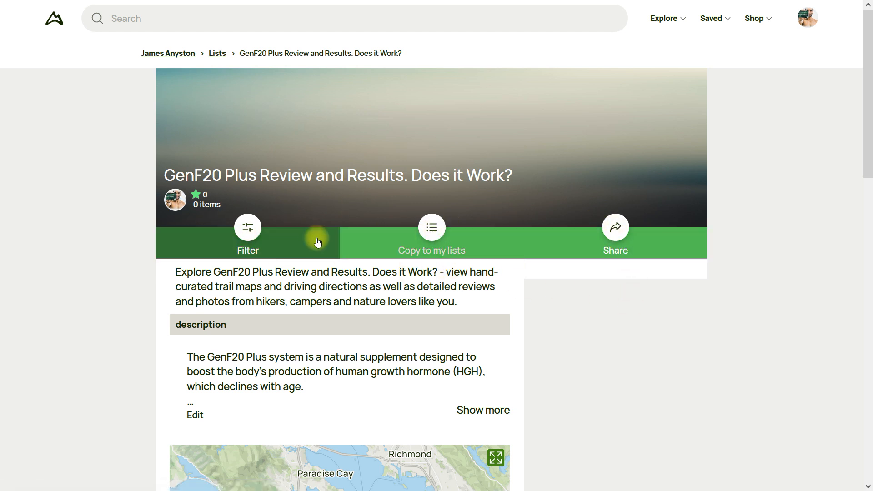
mouse_move(161, 188)
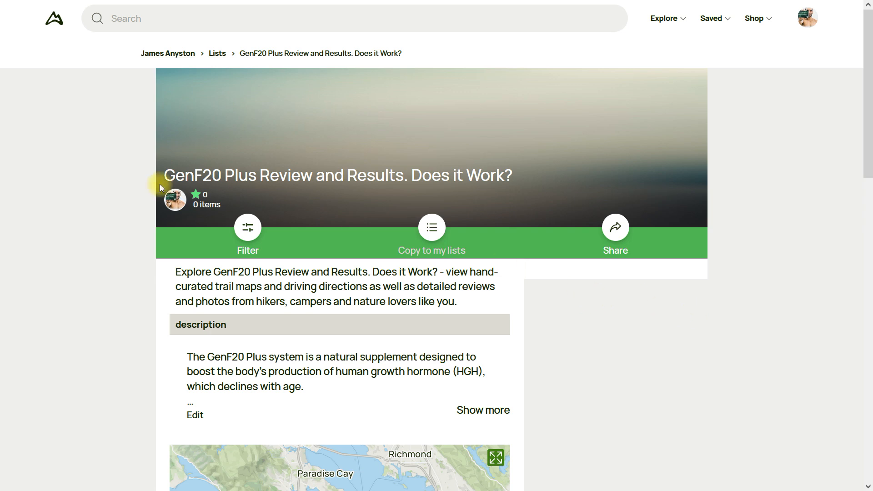
left_click_drag(167, 175, 317, 175)
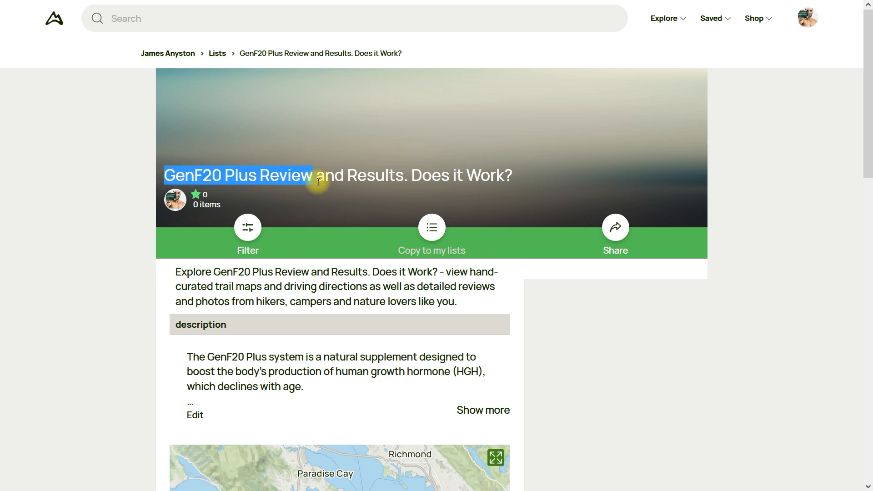
left_click_drag(317, 175, 513, 174)
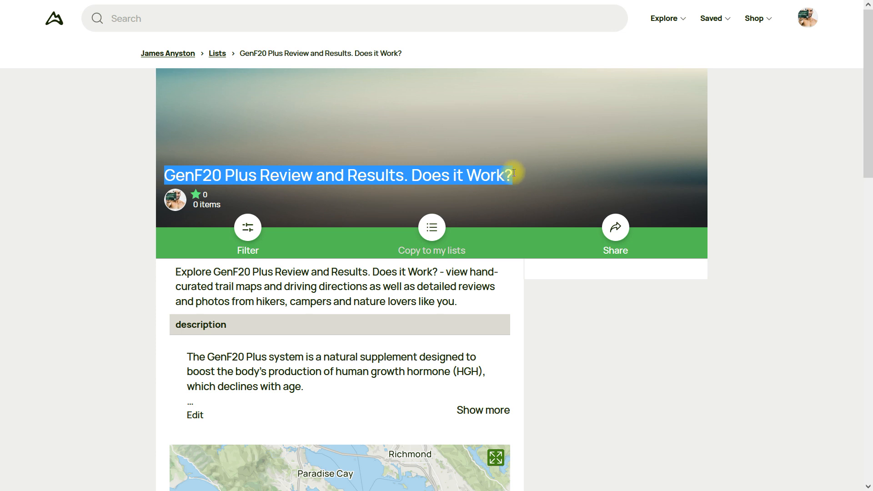
left_click(533, 180)
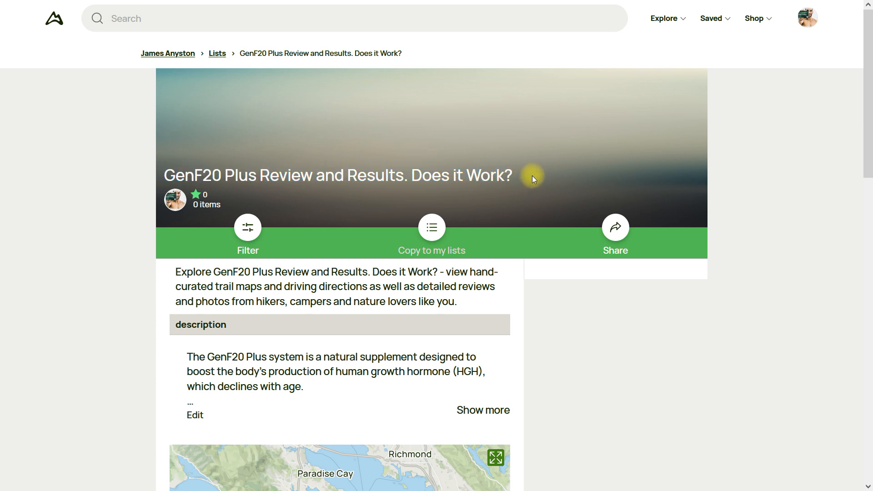
mouse_move(252, 196)
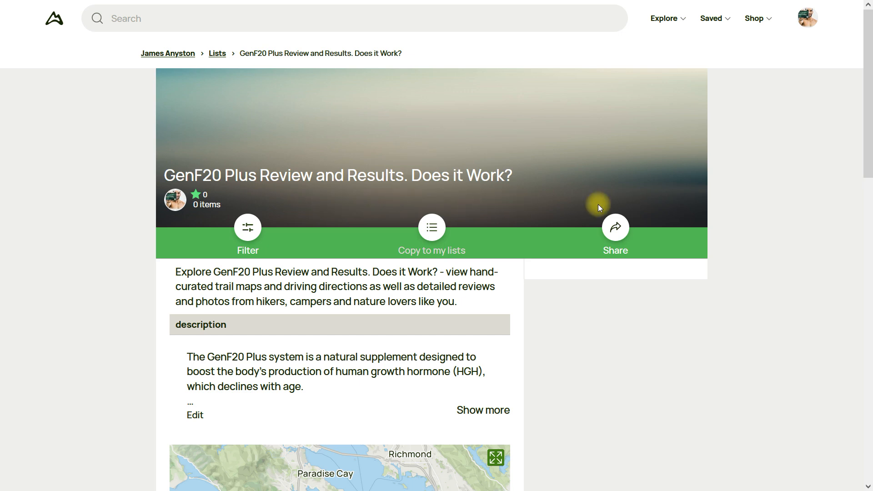
mouse_move(628, 209)
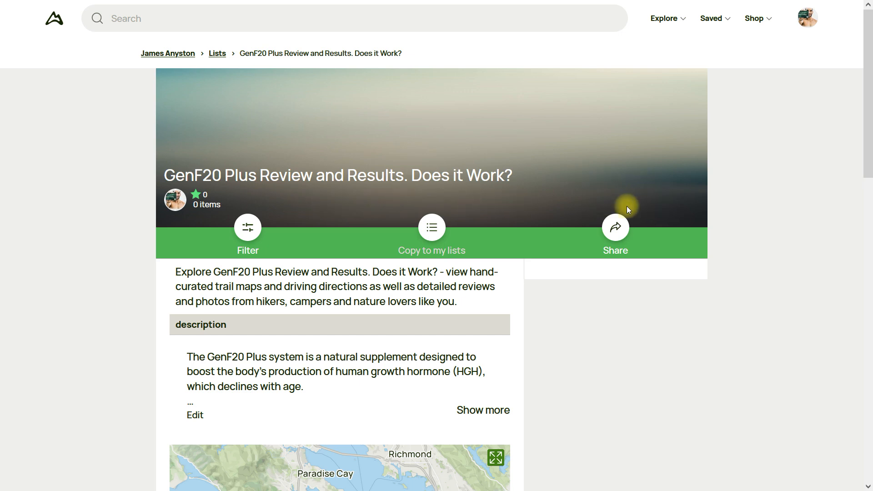
mouse_move(346, 194)
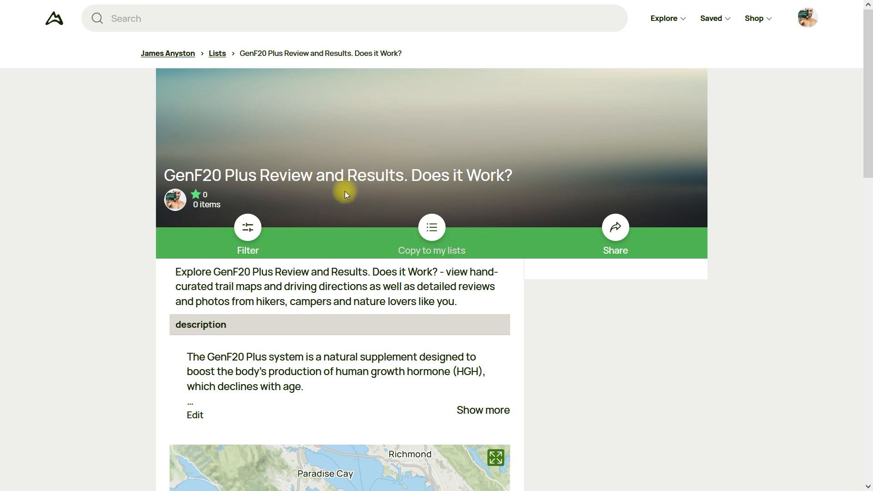
mouse_move(601, 211)
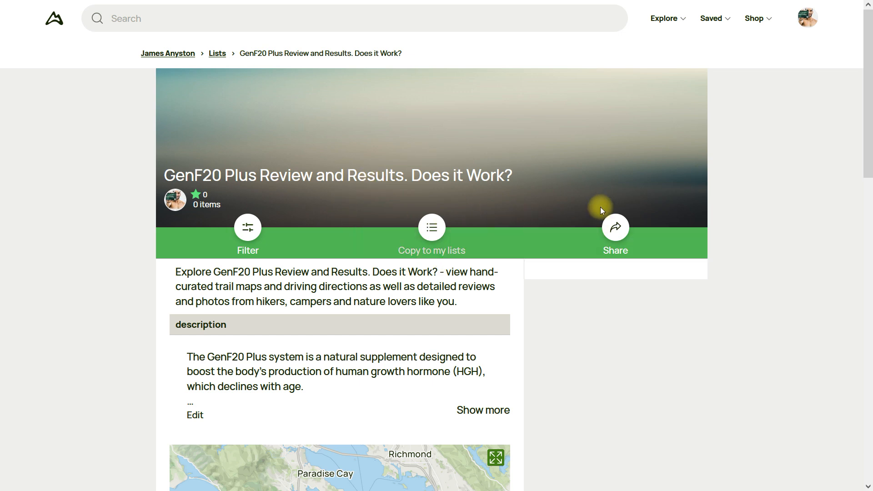
mouse_move(589, 228)
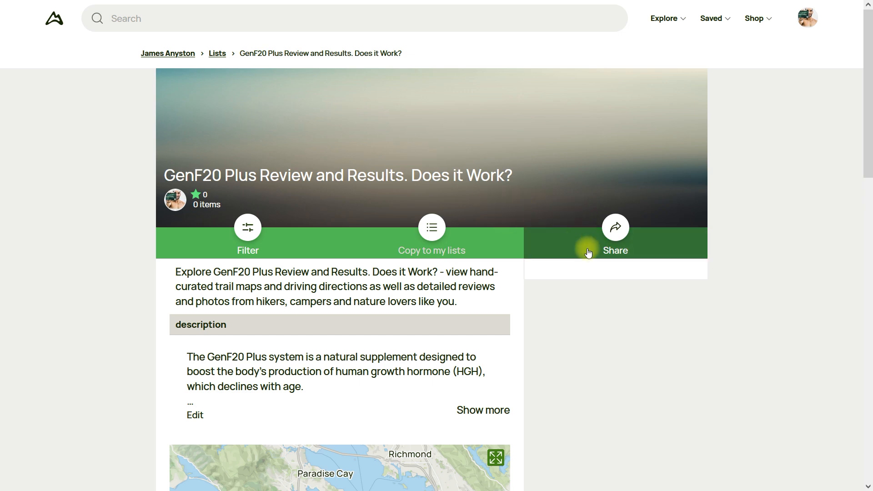
mouse_move(546, 309)
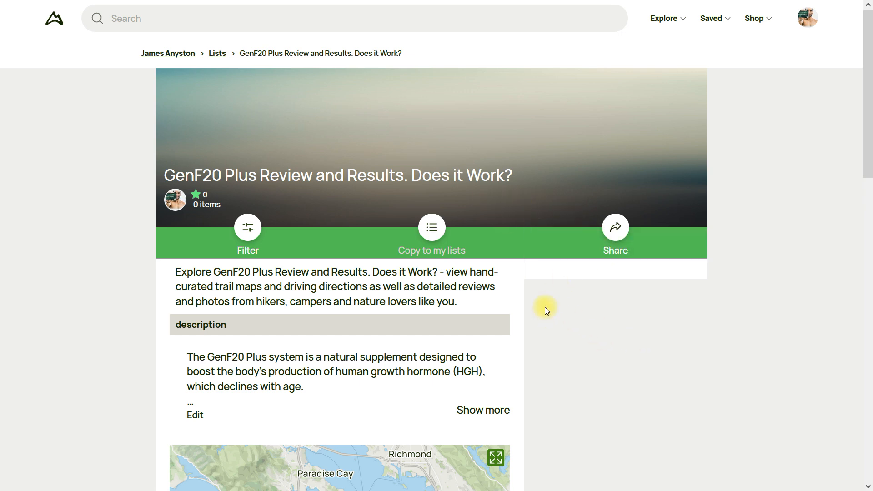
mouse_move(700, 222)
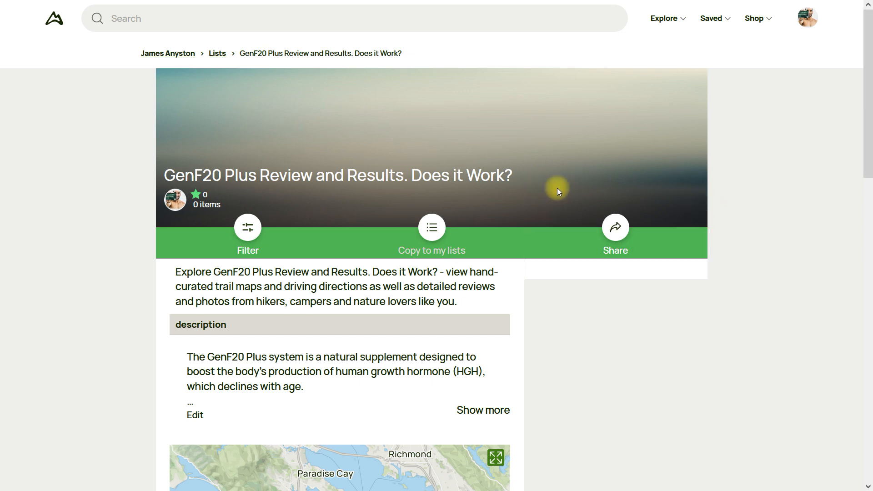
mouse_move(550, 176)
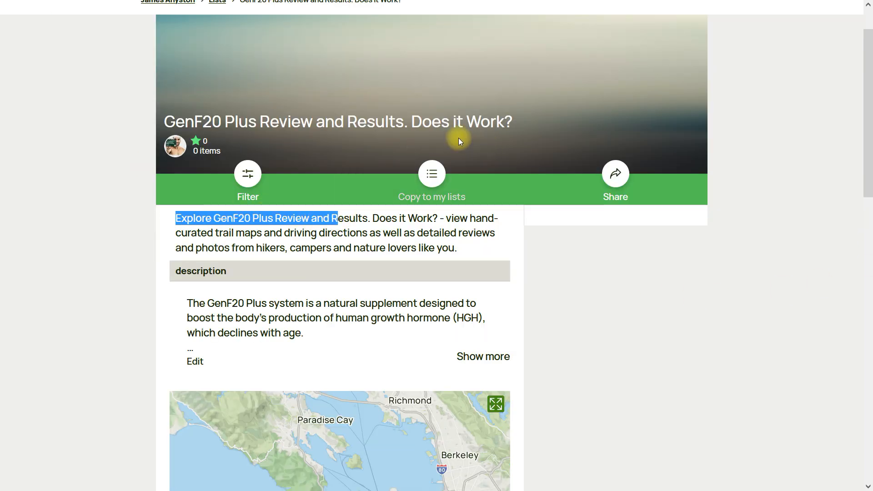
Expand the full GenF20 Plus supplement description, then collapse it back to the preview.
scroll("down", 3)
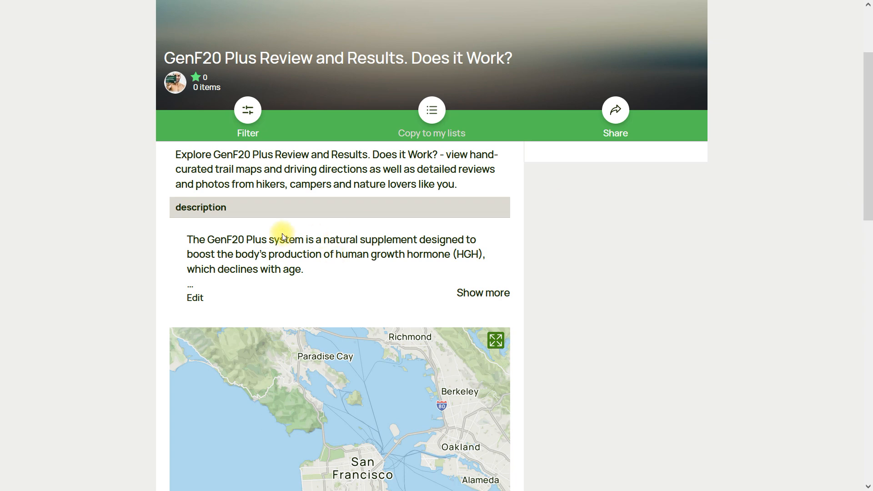
mouse_move(202, 301)
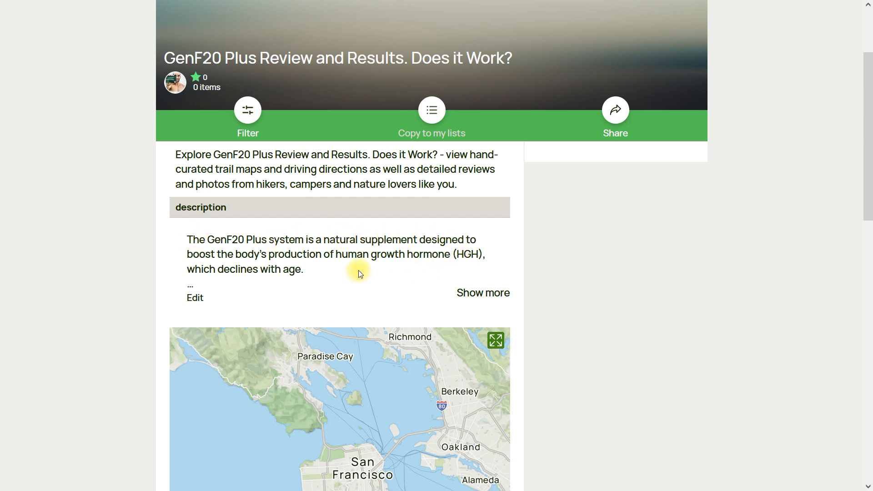
double_click(226, 254)
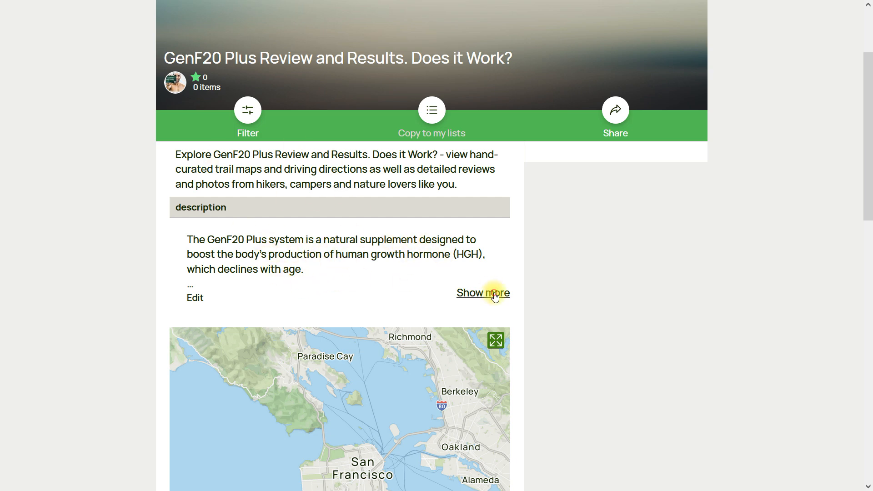
left_click(493, 293)
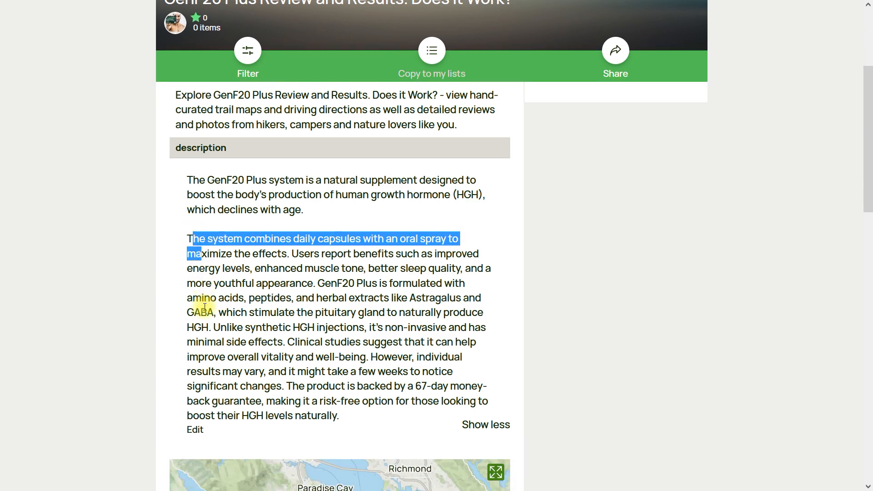
left_click(490, 234)
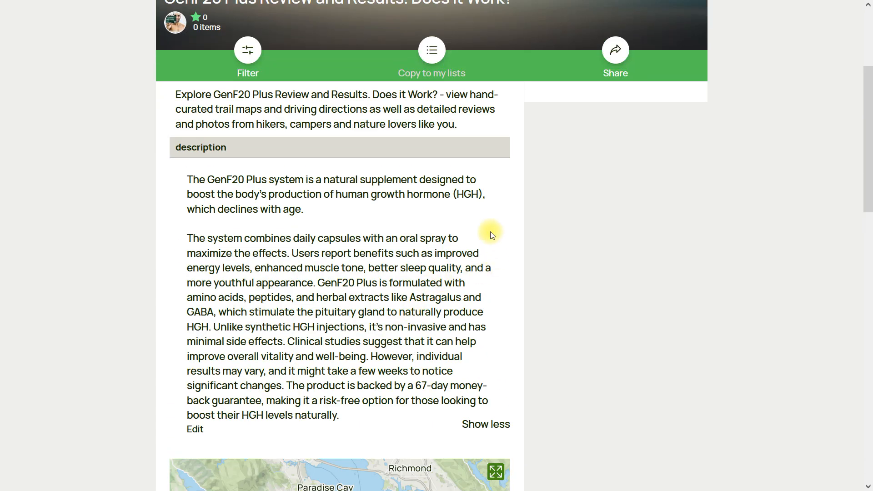
left_click(485, 424)
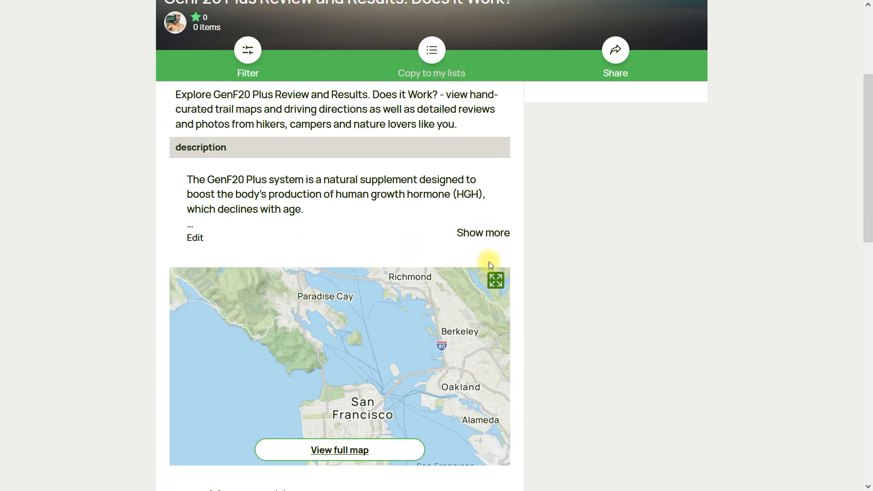
mouse_move(300, 228)
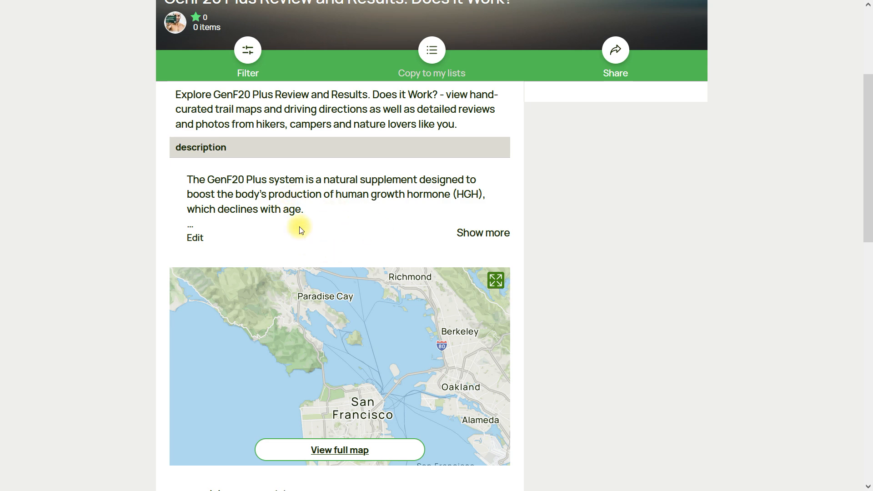
mouse_move(439, 234)
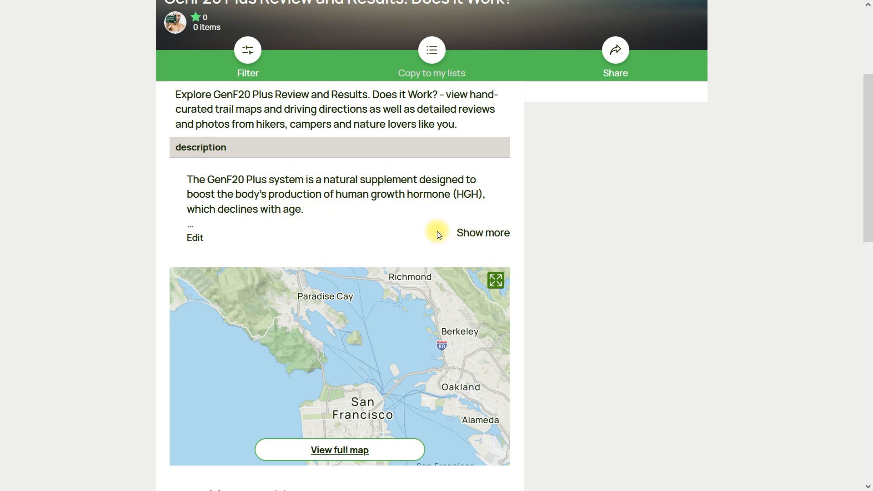
mouse_move(307, 245)
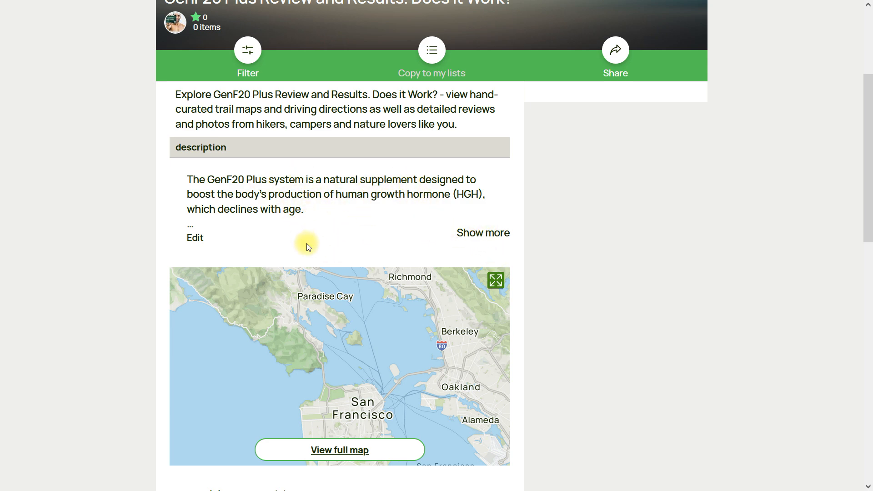
mouse_move(465, 231)
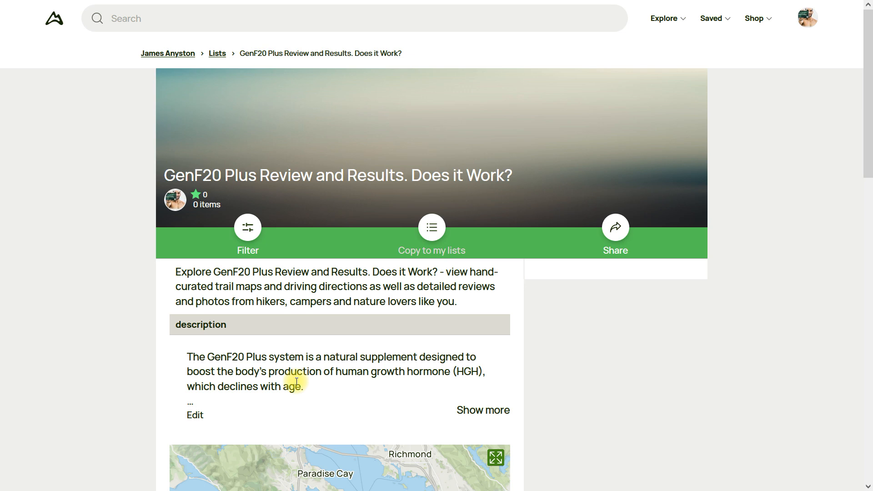
mouse_move(362, 327)
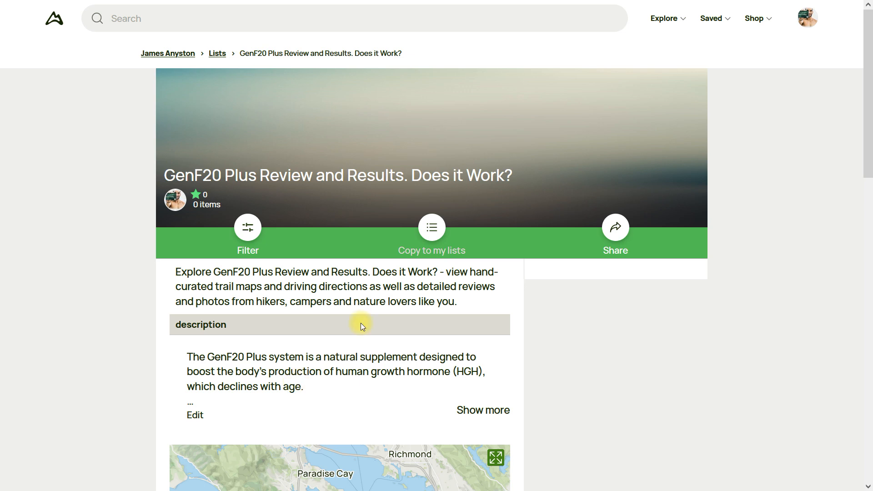
mouse_move(539, 283)
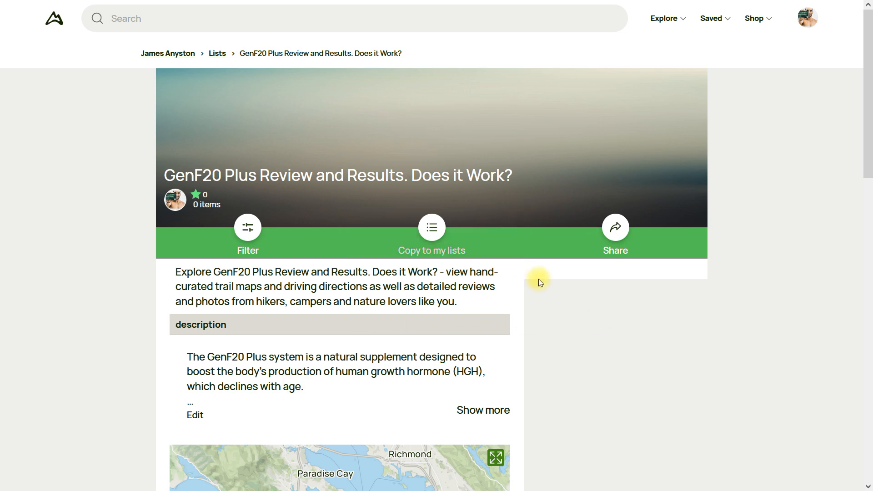
mouse_move(567, 364)
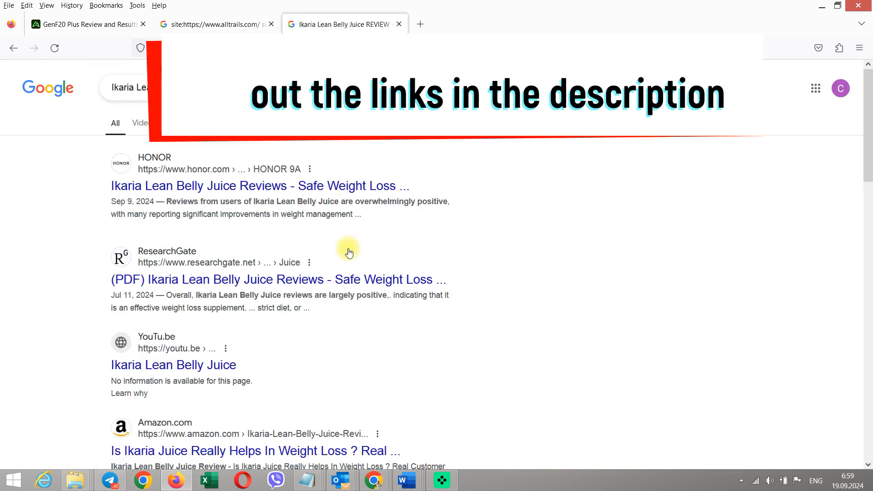
Open the AllTrails 'Ikaria Lean Belly Juice REVIEW' result from Google.
scroll("down", 3)
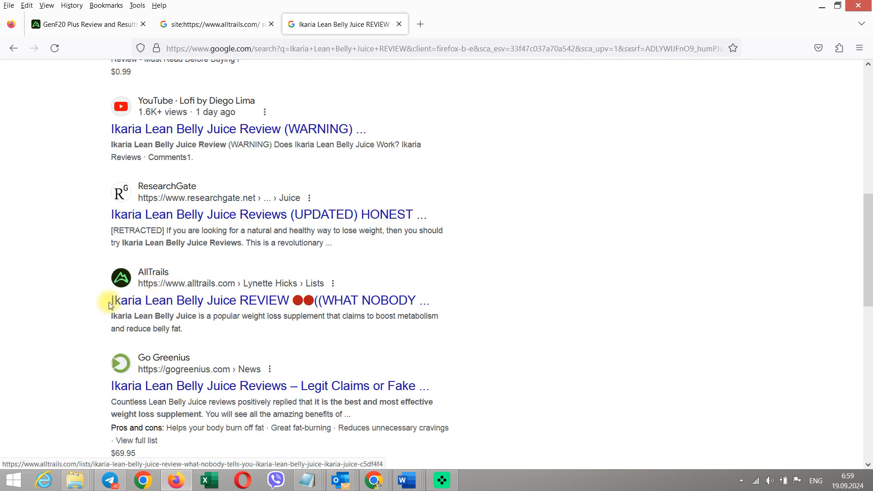
mouse_move(125, 328)
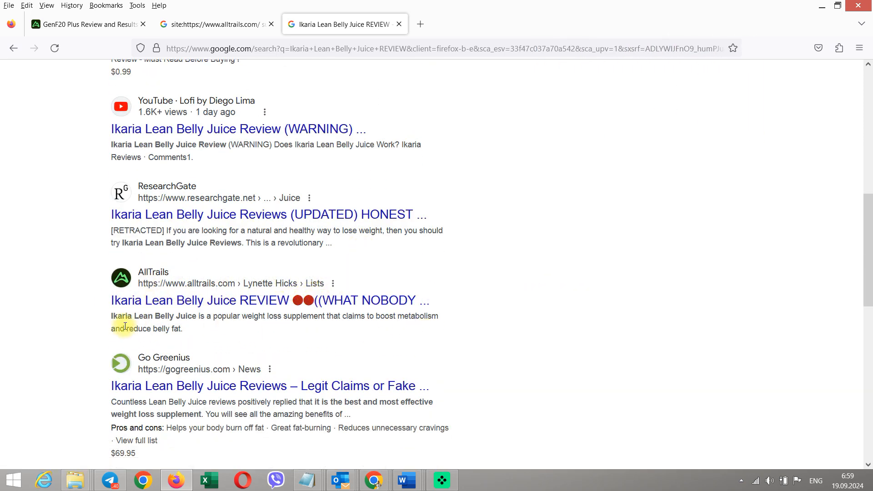
left_click(206, 300)
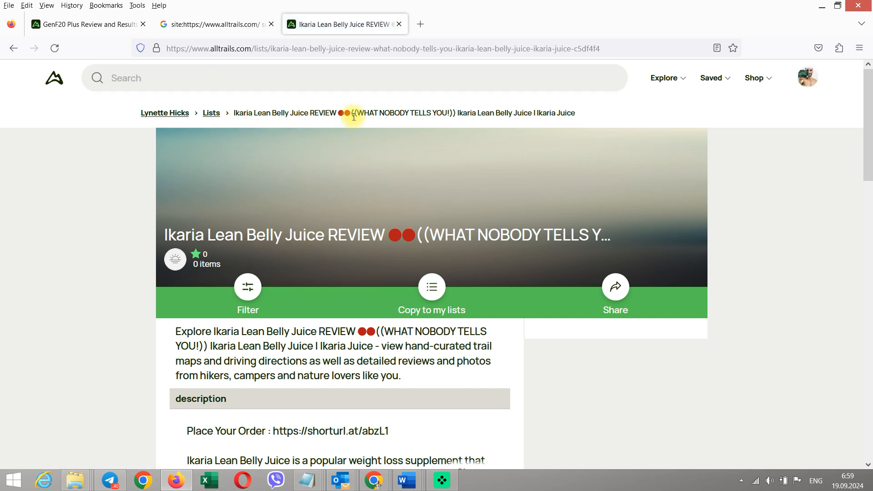
mouse_move(447, 121)
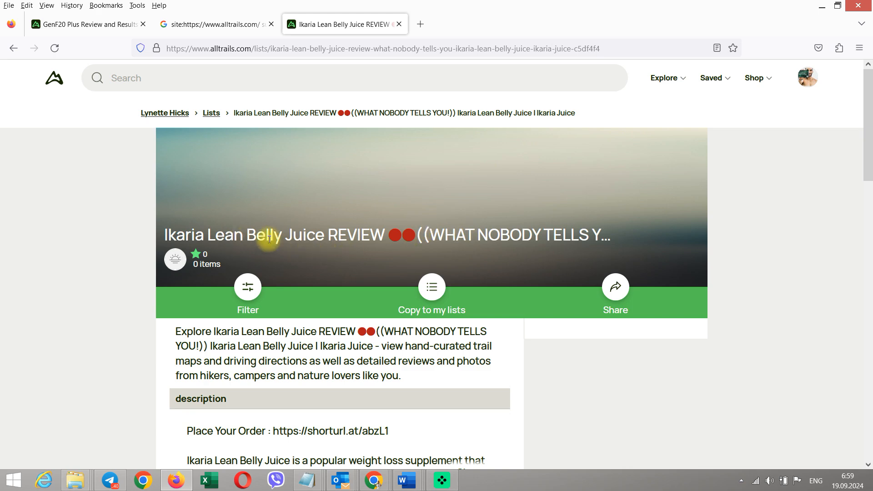
Highlight the Ikaria list title, intro text and shortened order link in the description.
double_click(268, 235)
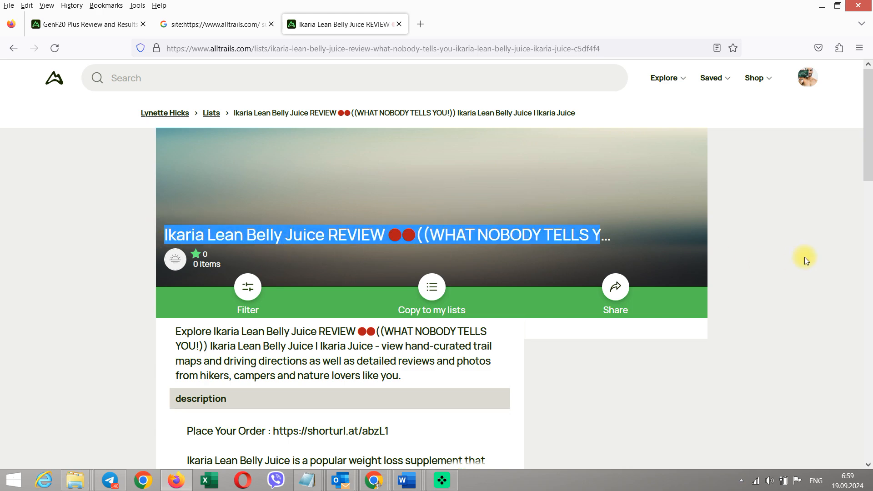
scroll("down", 3)
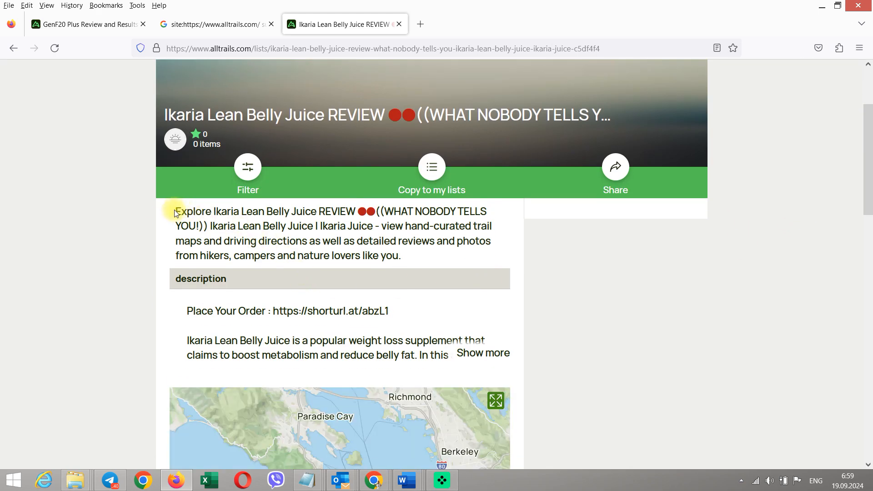
left_click_drag(176, 211, 262, 226)
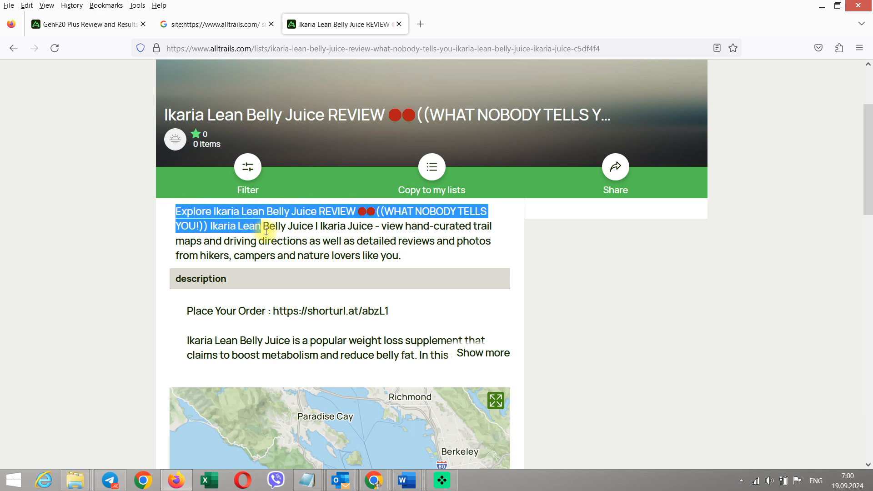
left_click_drag(266, 231, 372, 228)
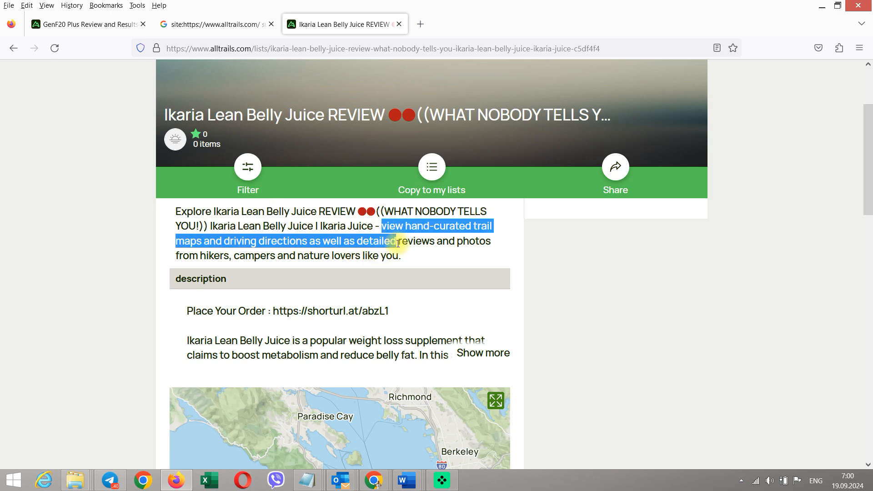
scroll("down", 3)
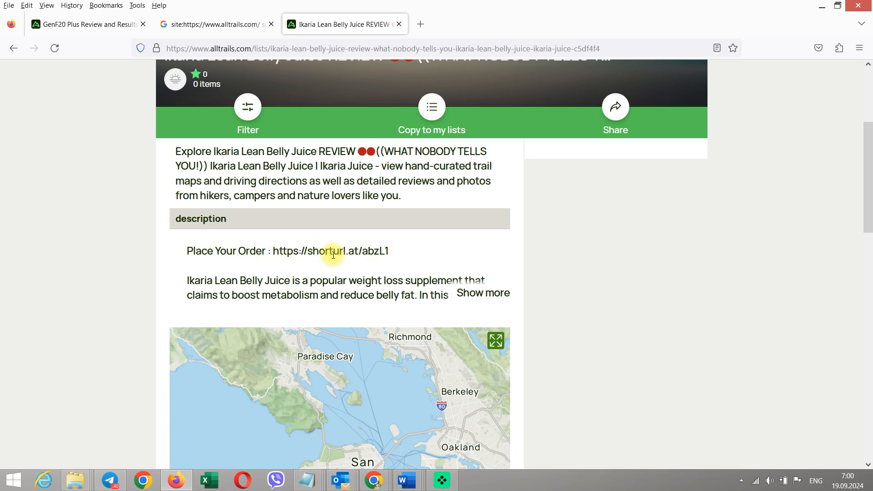
mouse_move(183, 273)
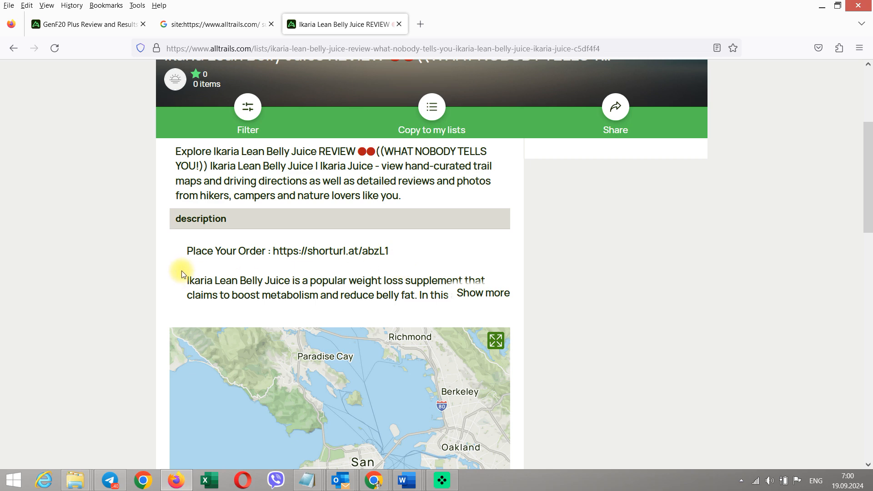
mouse_move(244, 265)
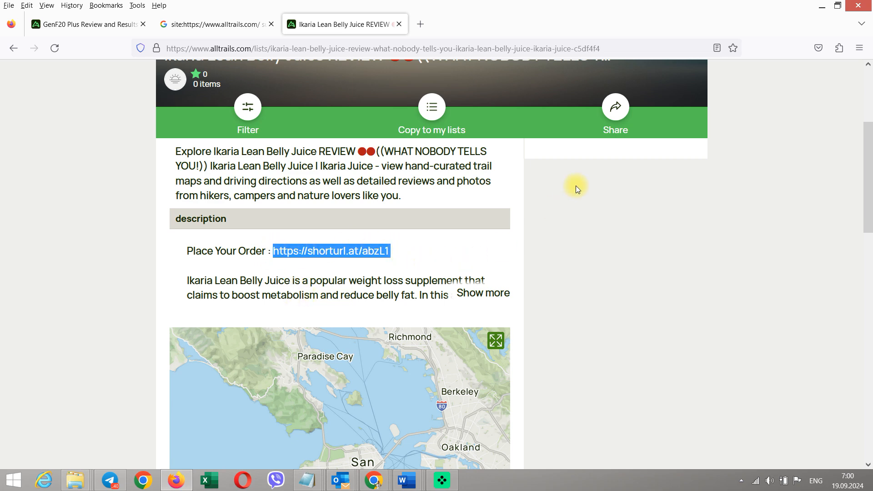
left_click(391, 269)
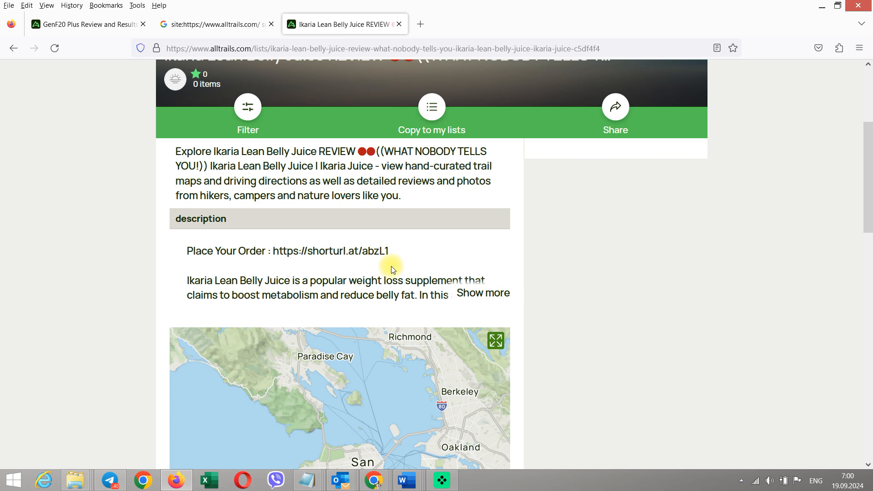
left_click(219, 24)
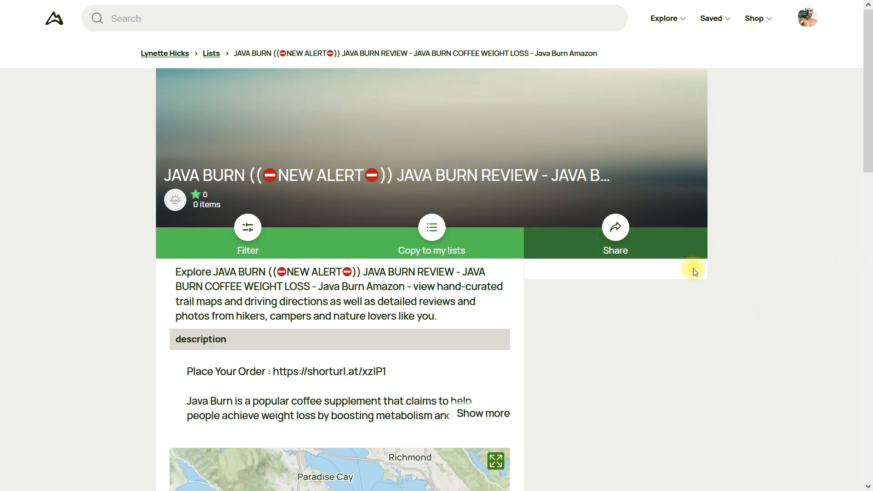
mouse_move(752, 235)
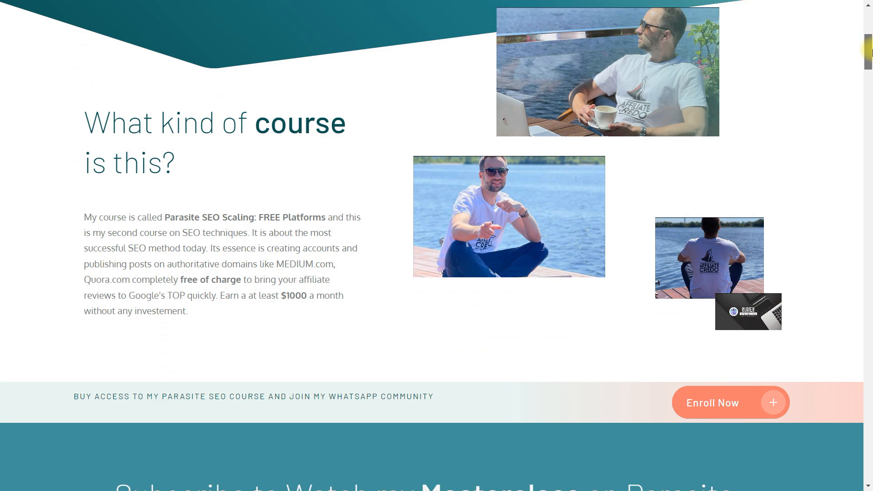
Scroll through the Parasite SEO course page and SEO Scaling Facebook group.
scroll("down", 3)
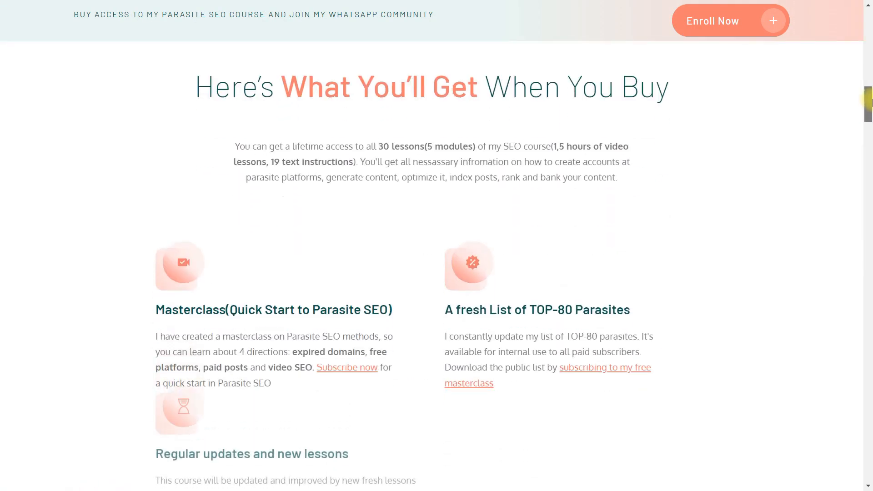
scroll("down", 3)
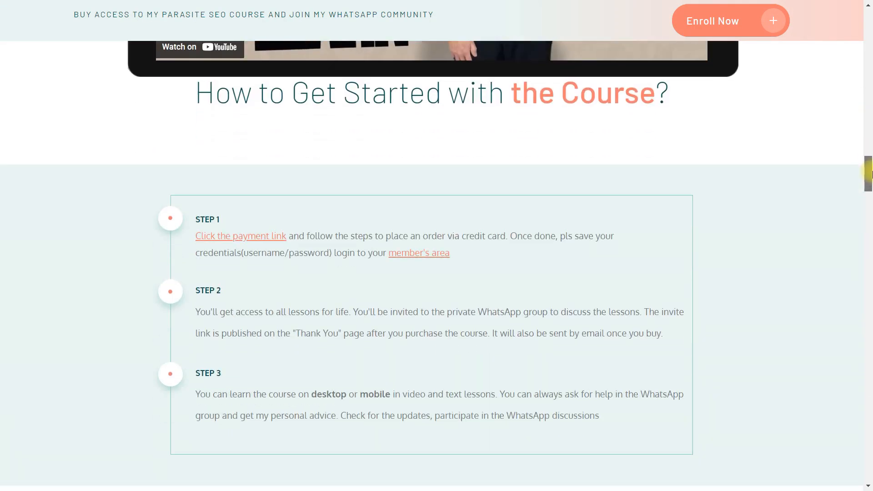
scroll("down", 3)
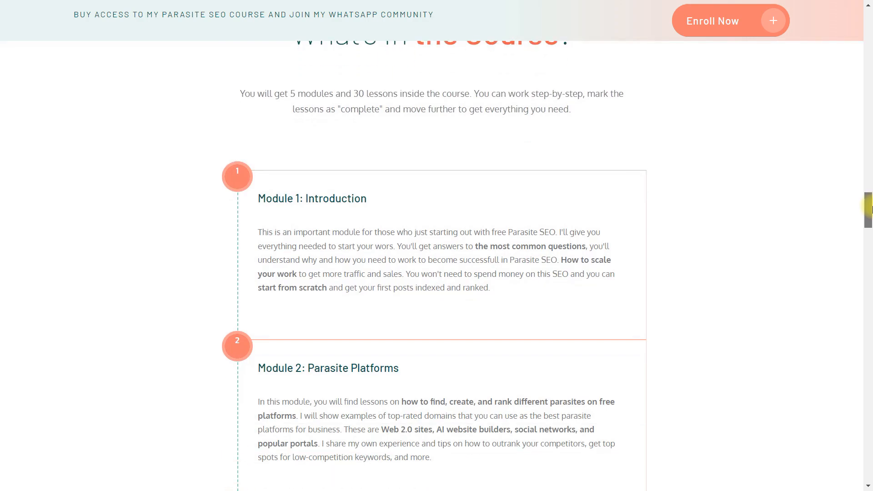
scroll("down", 3)
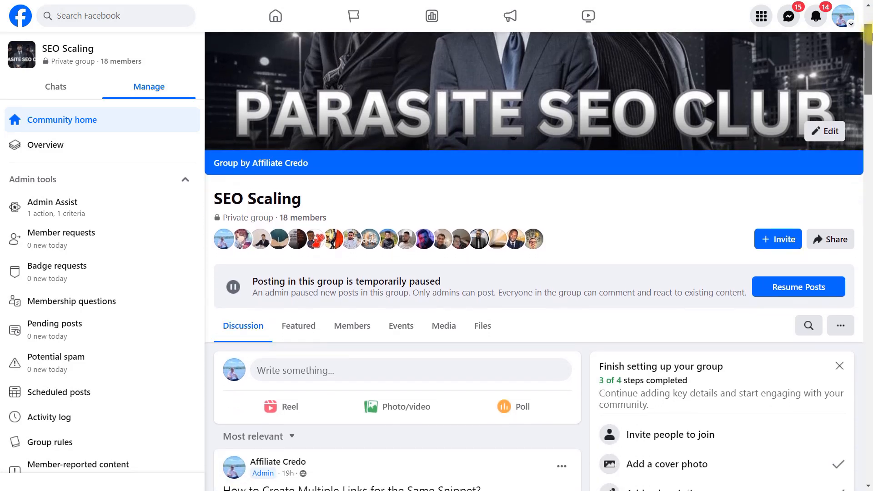
scroll("down", 3)
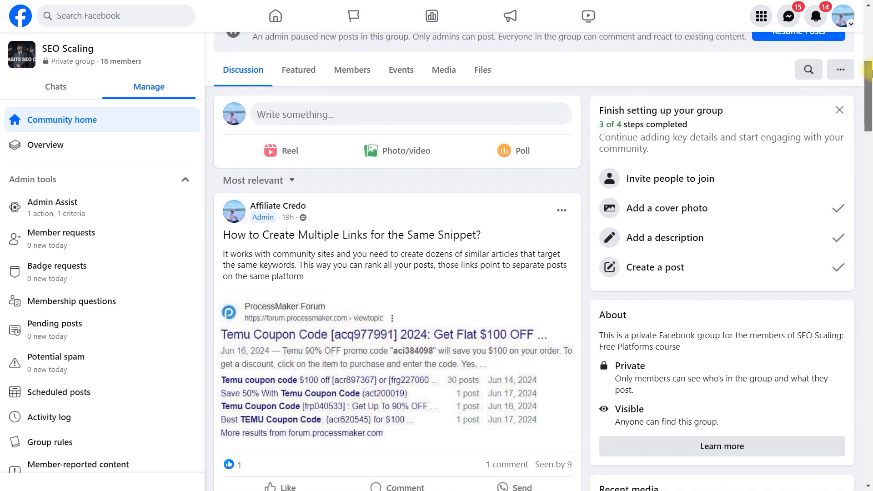
scroll("down", 3)
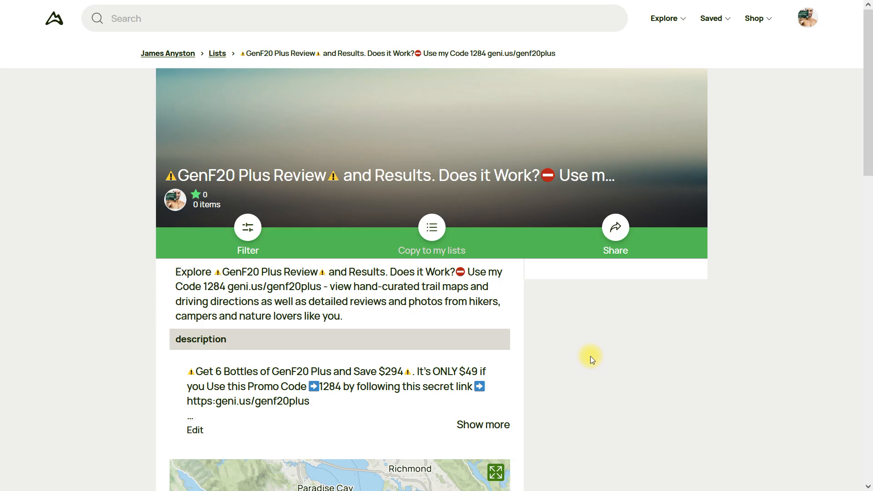
mouse_move(746, 278)
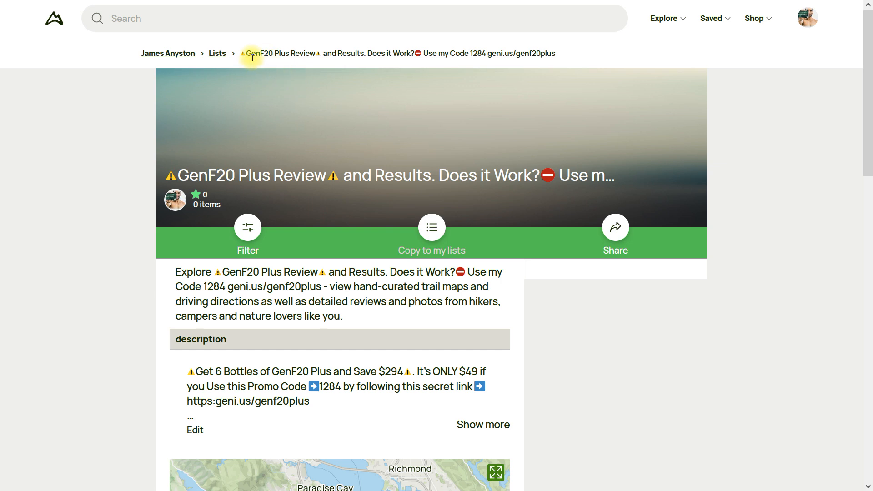
mouse_move(311, 56)
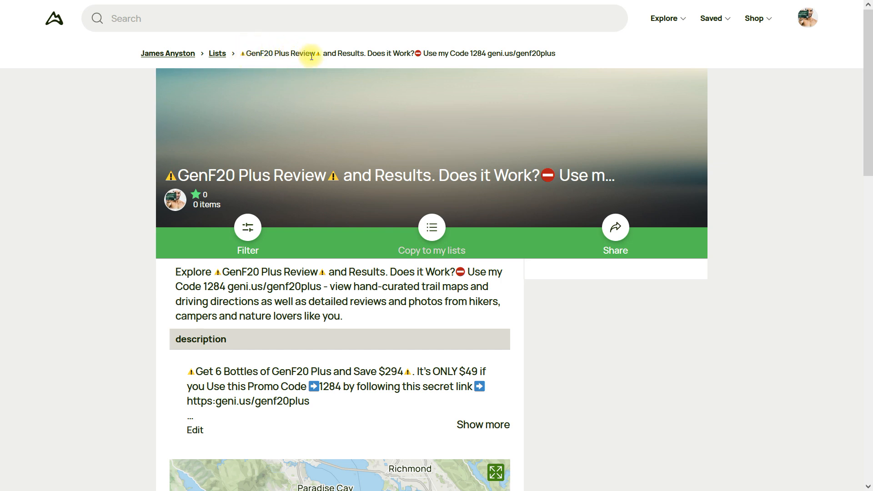
mouse_move(243, 68)
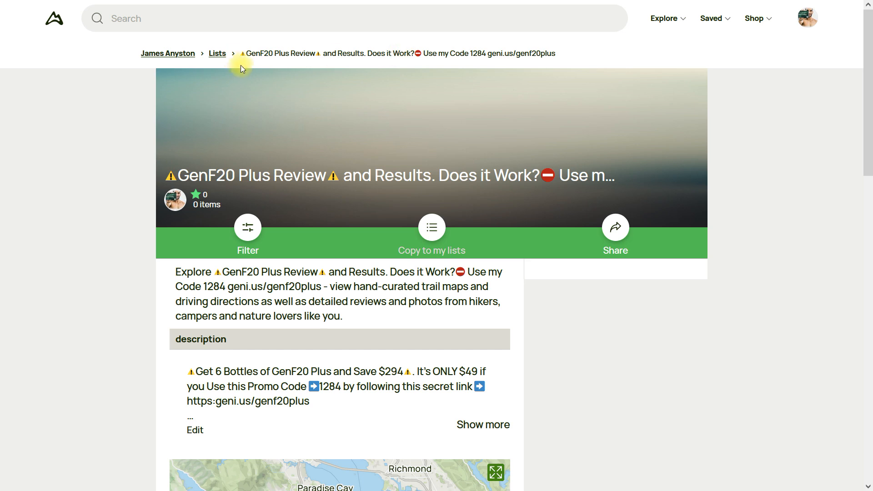
mouse_move(426, 51)
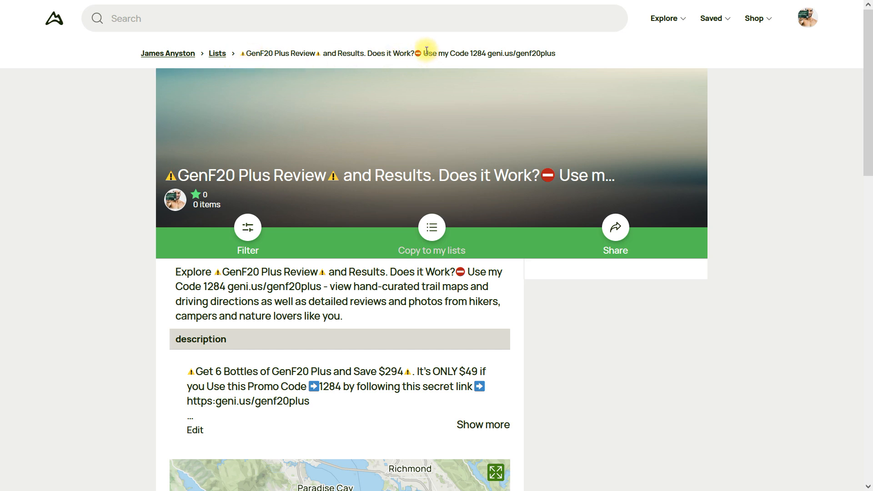
mouse_move(478, 48)
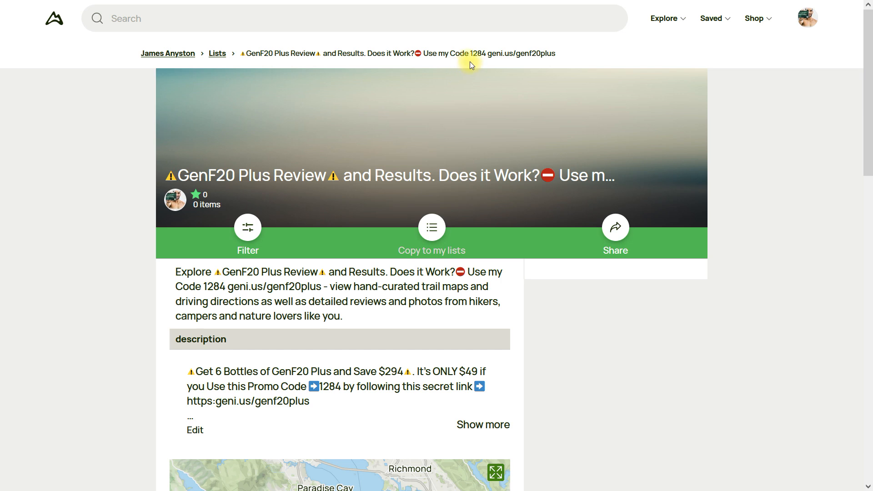
mouse_move(471, 53)
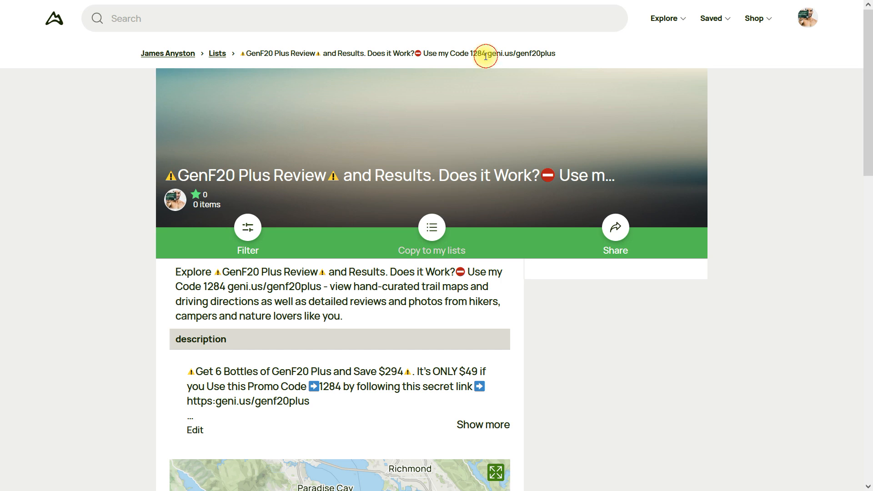
mouse_move(470, 50)
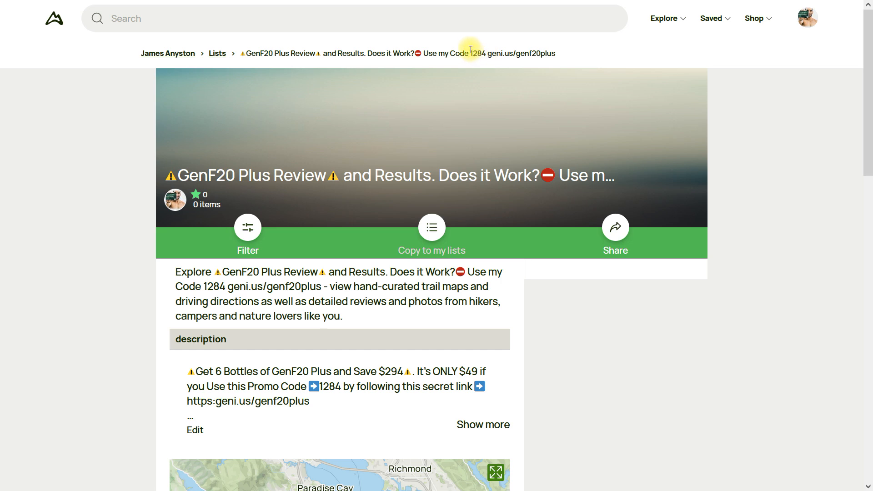
mouse_move(471, 51)
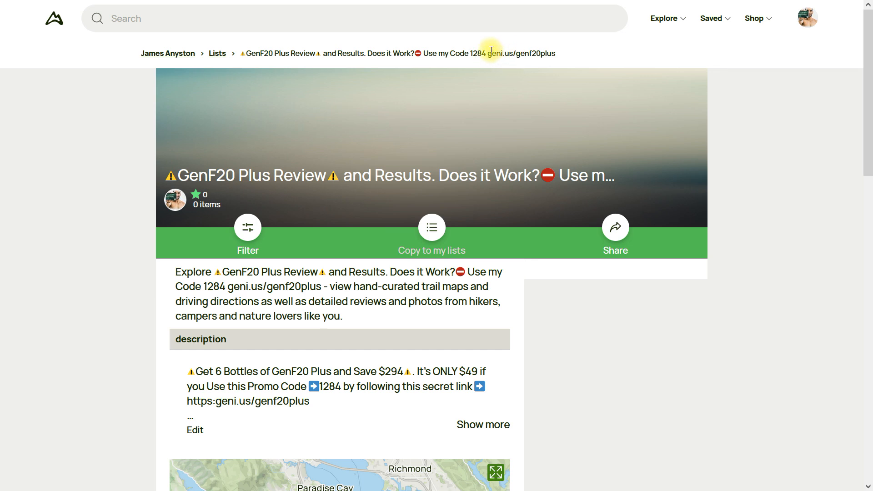
scroll("down", 3)
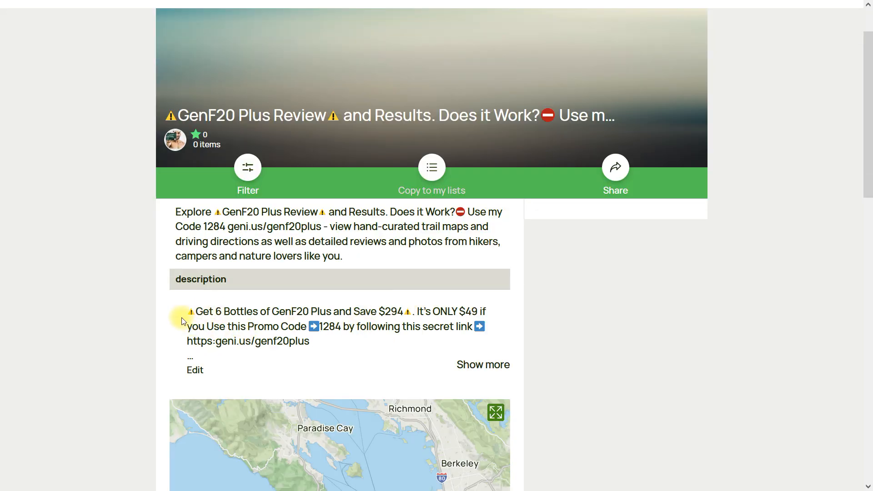
mouse_move(211, 335)
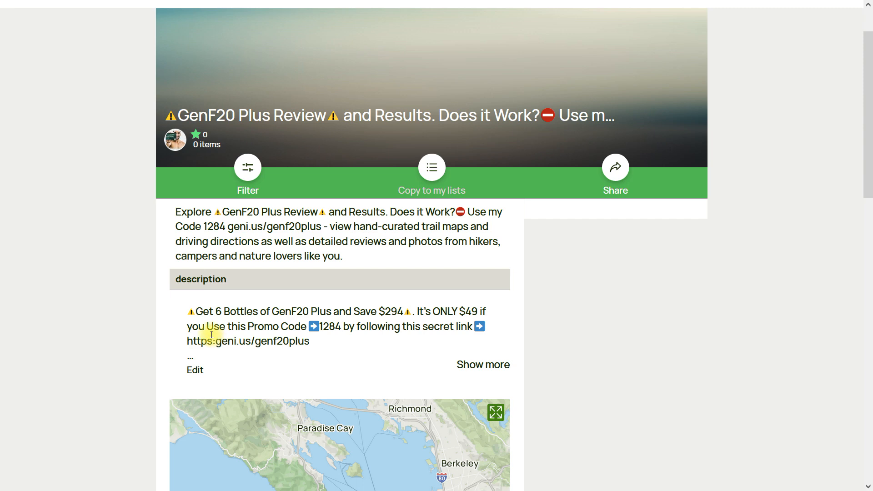
Delete the broken 'https:' prefix so the description link reads geni.us/genf20plus.
left_click_drag(186, 311, 355, 311)
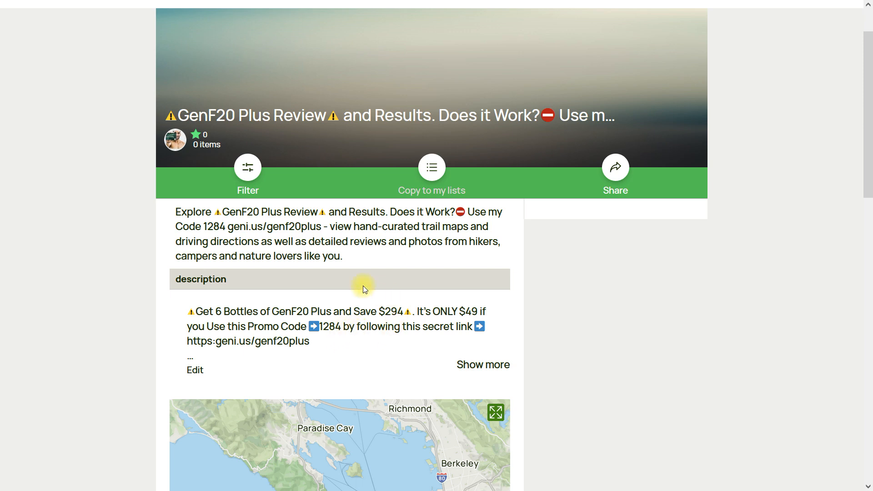
mouse_move(188, 343)
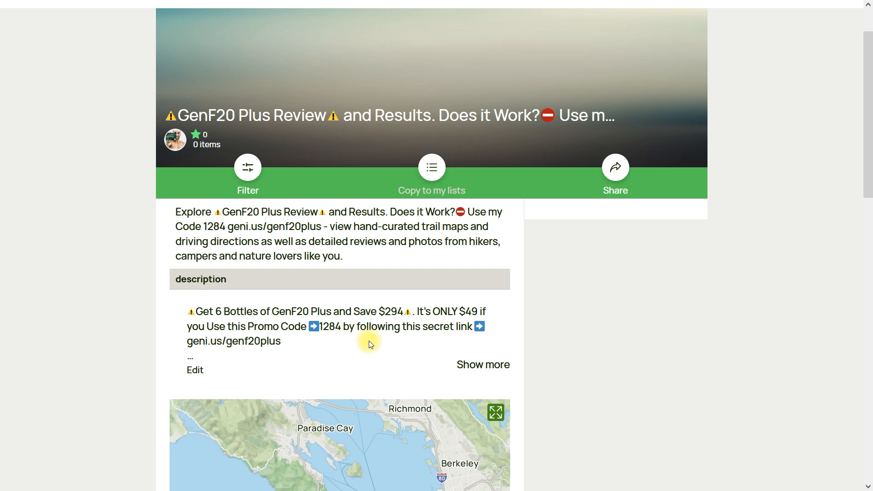
double_click(187, 341)
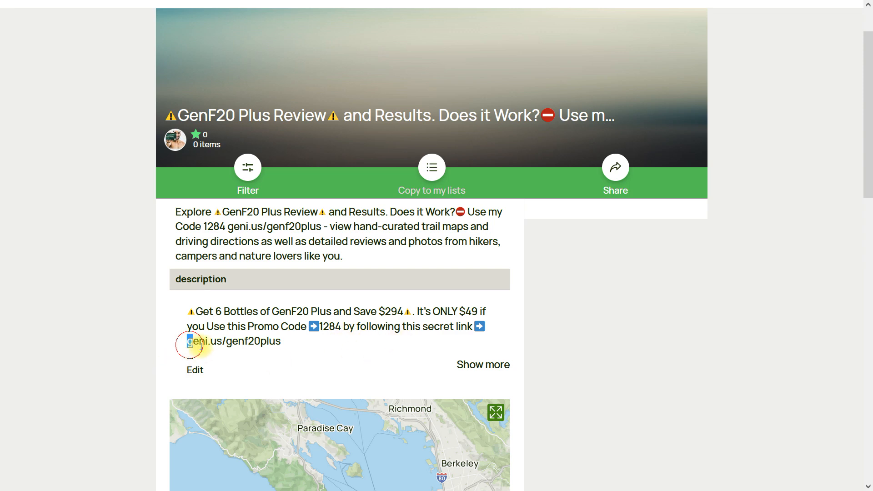
left_click(314, 344)
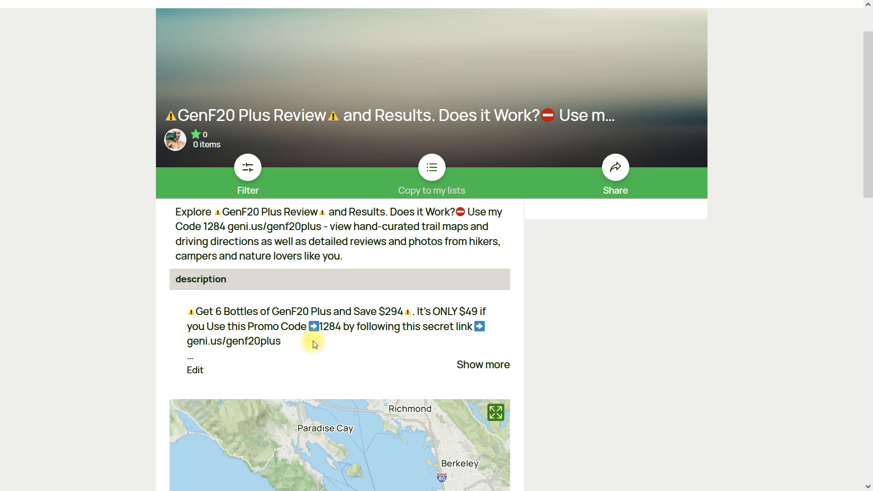
scroll("down", 3)
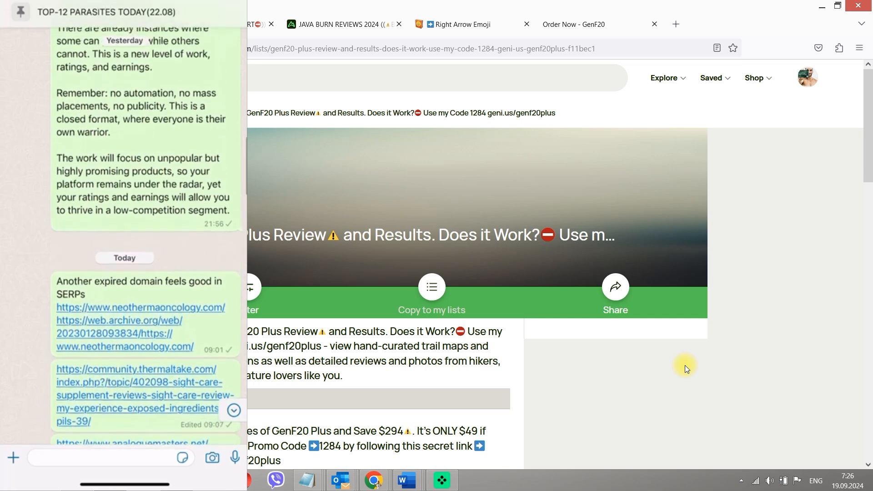
scroll("down", 3)
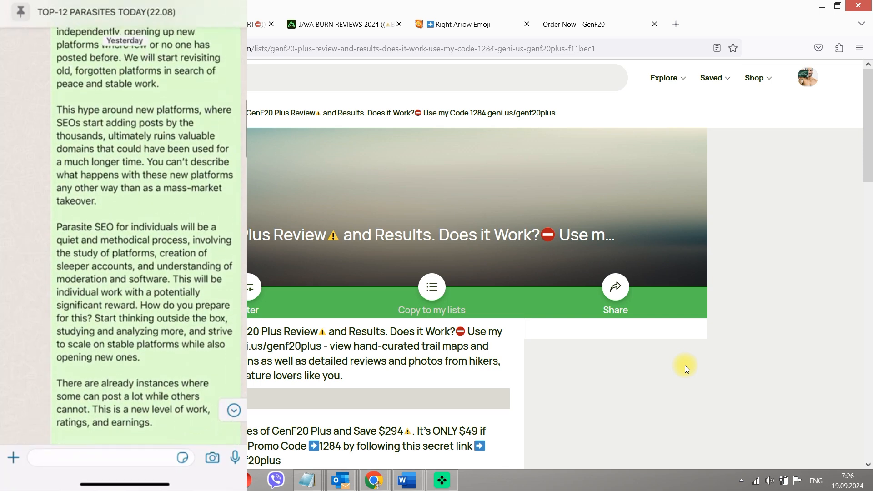